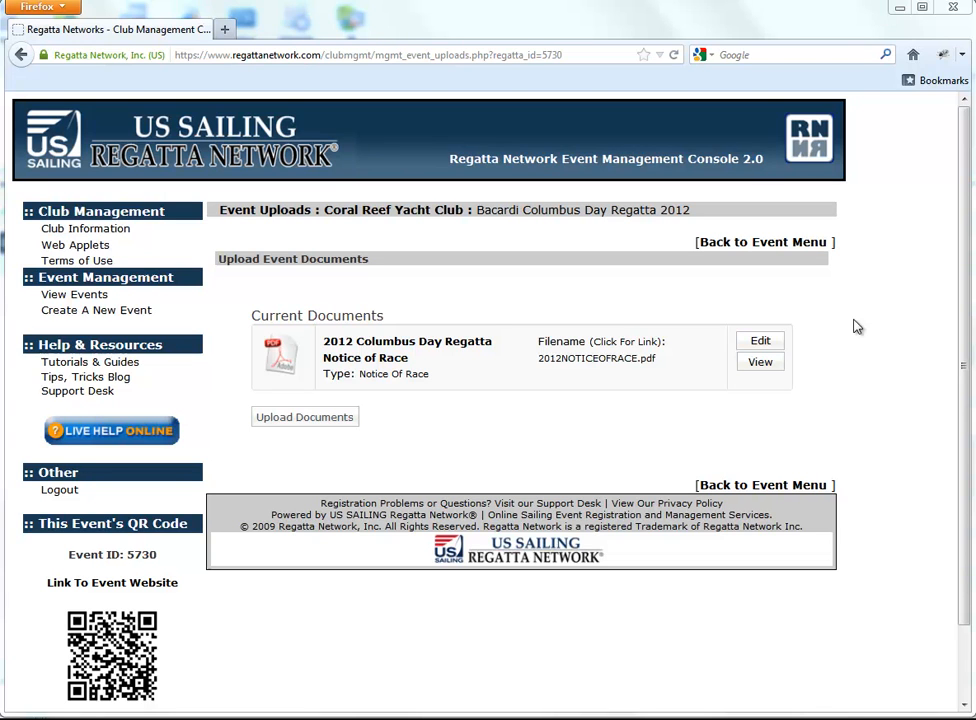
mouse_move(780, 446)
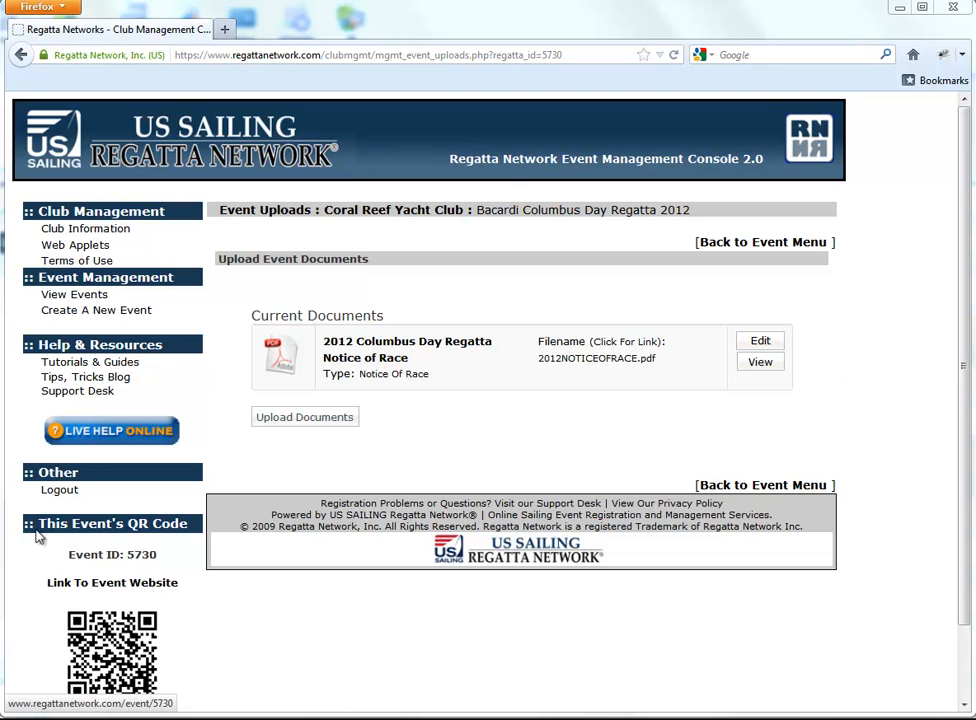
Start a new event document upload for the hat JPEG titled 'CDR 2012 Hat'.
click(304, 417)
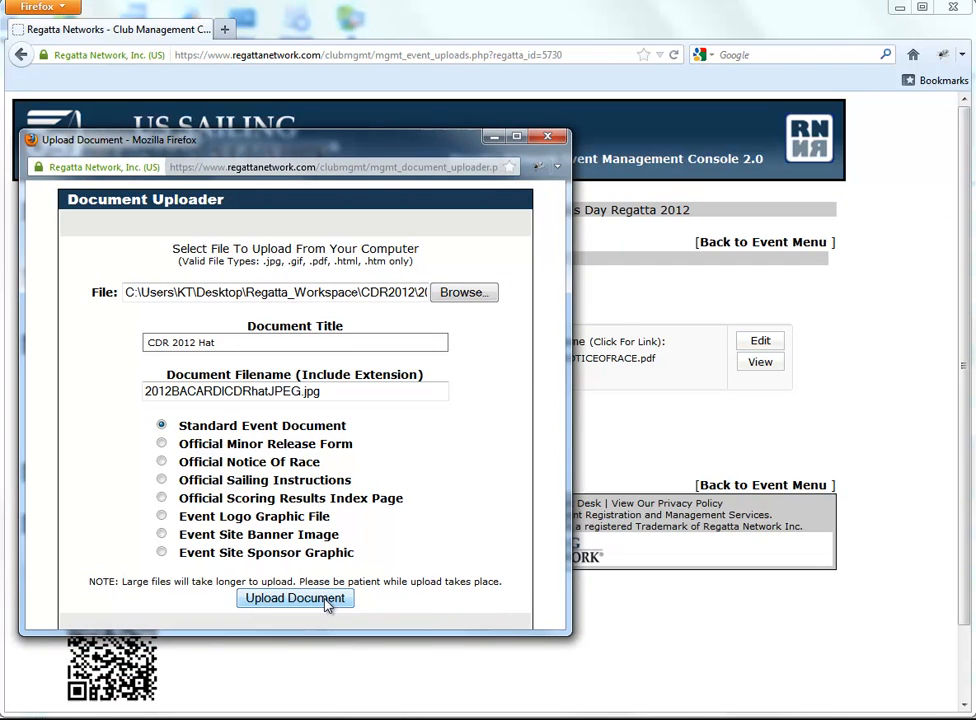
Upload the CDR 2012 Hat image and resize it to 424 × 252 pixels.
click(295, 598)
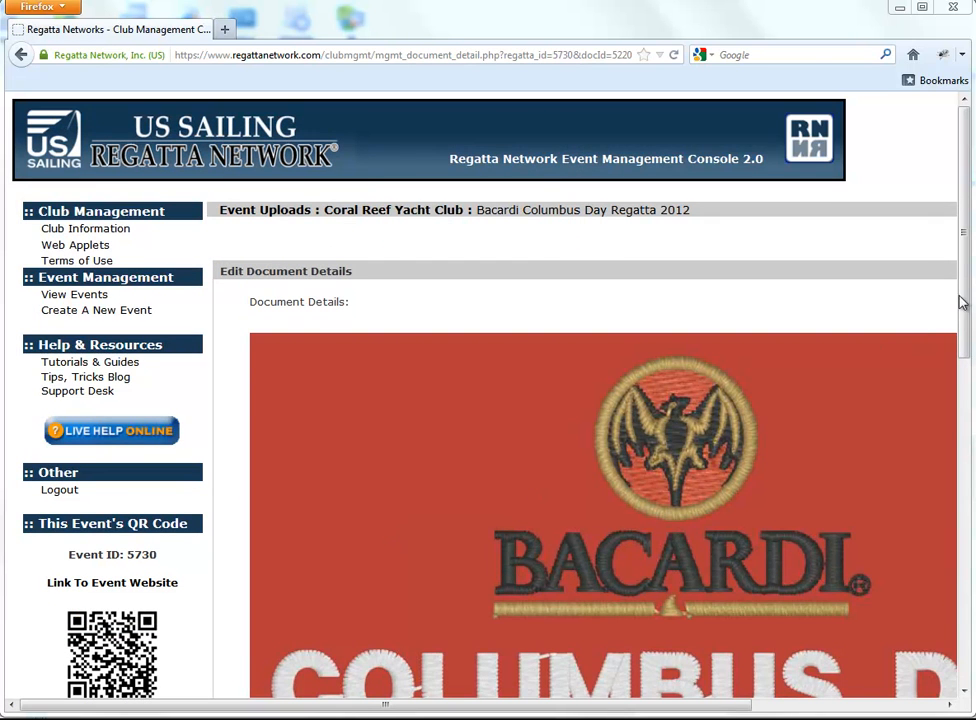
scroll(down, 3)
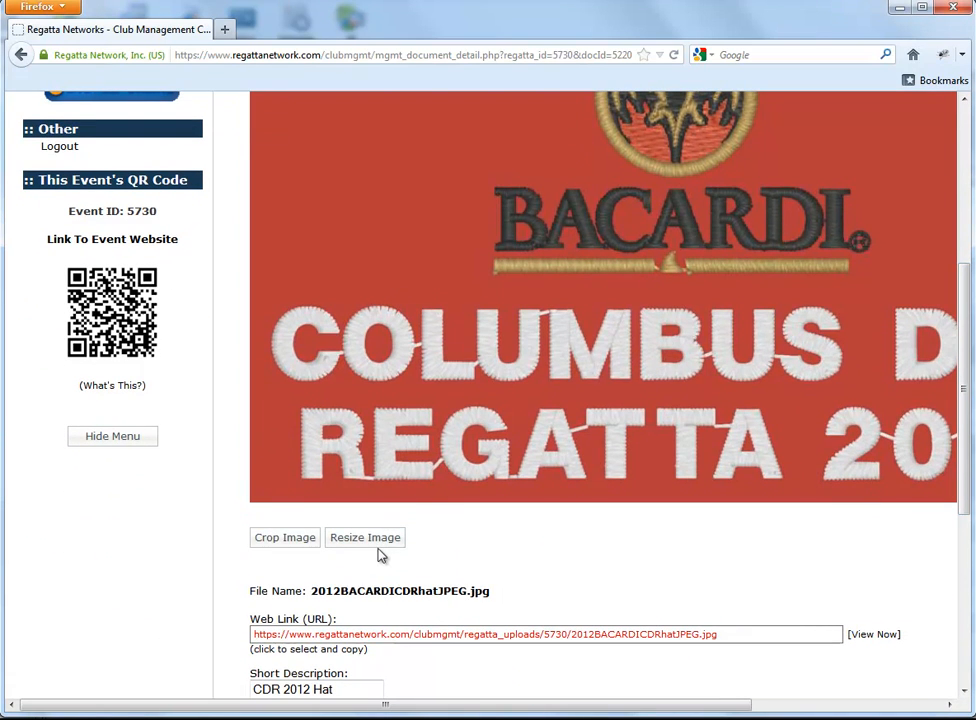
click(364, 537)
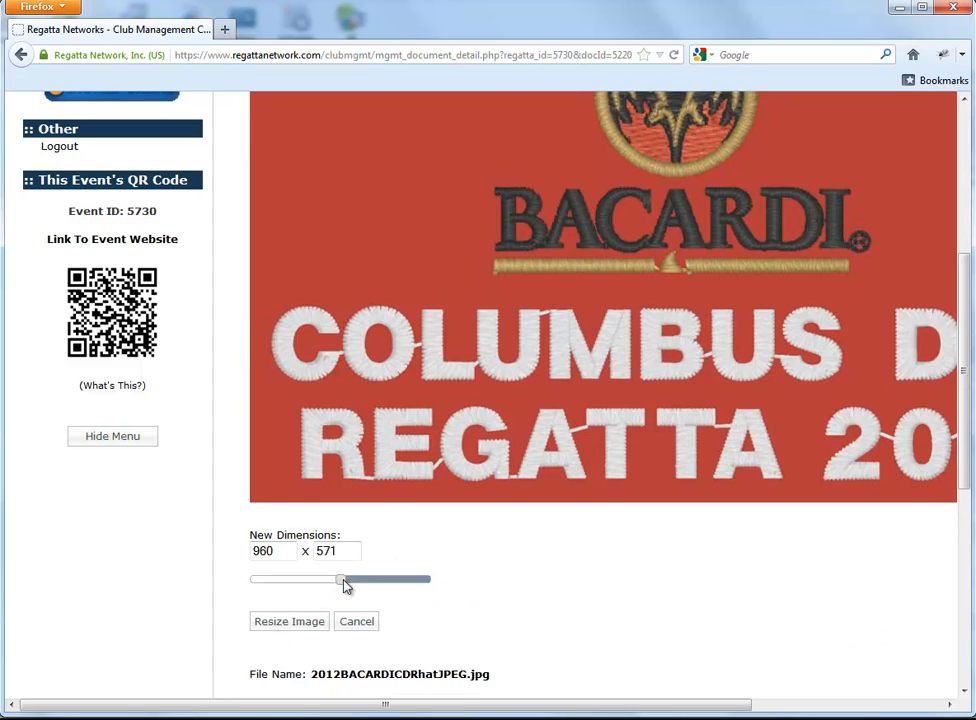
drag(338, 579, 285, 274)
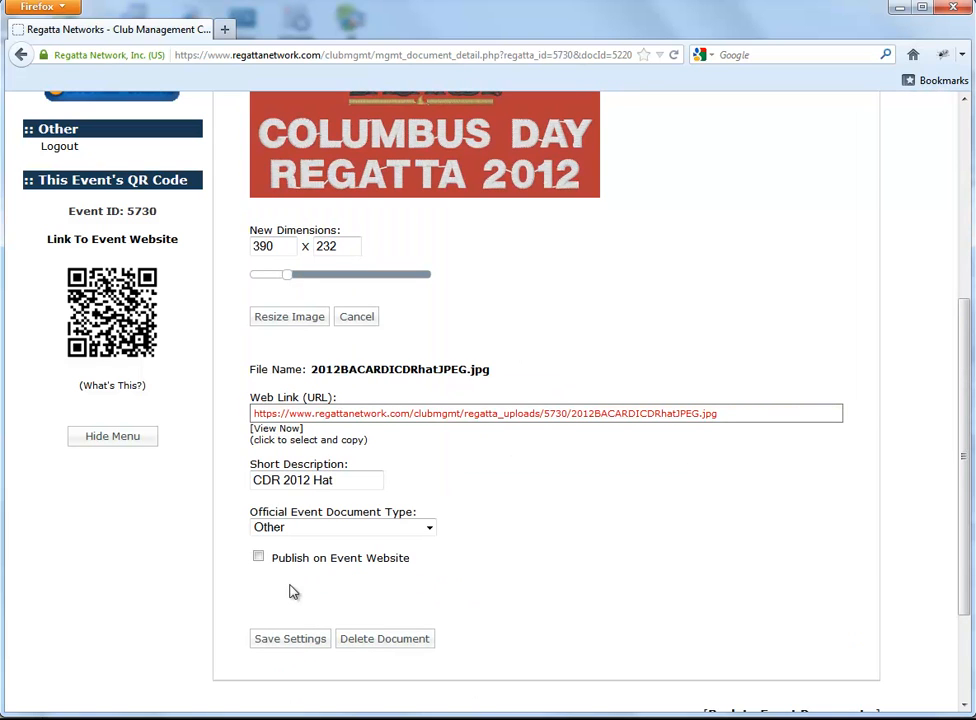
mouse_move(433, 322)
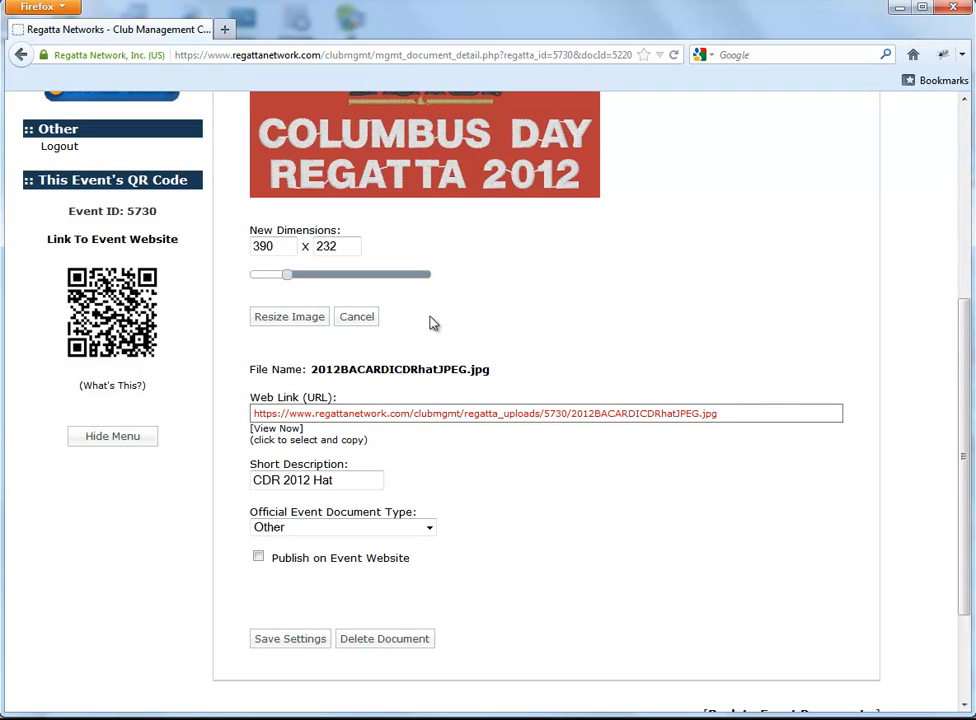
drag(286, 274, 292, 297)
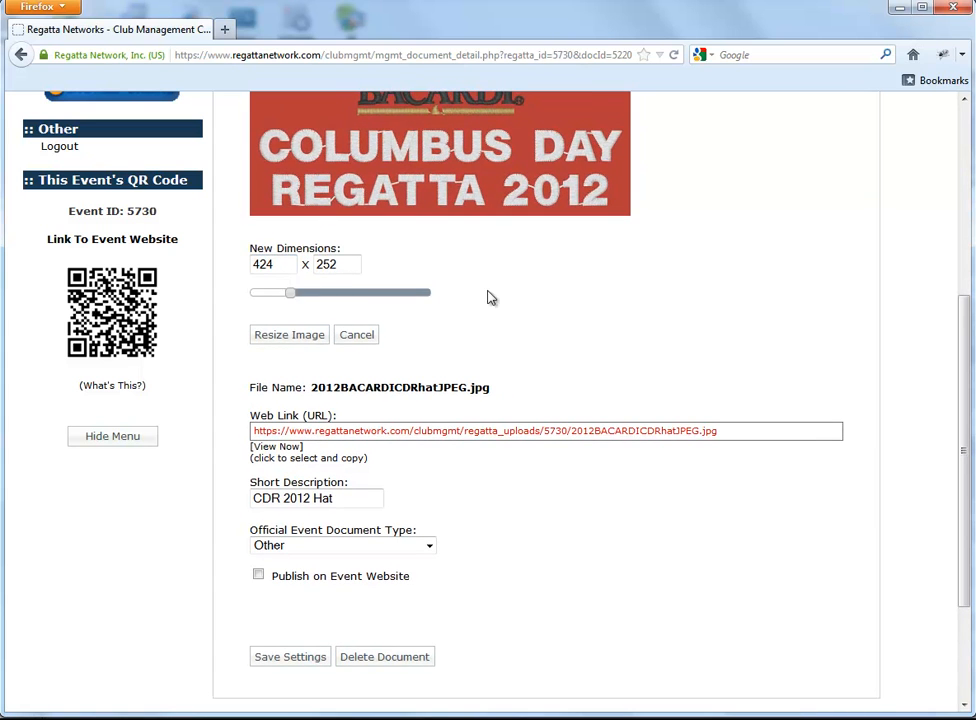
scroll(up, 3)
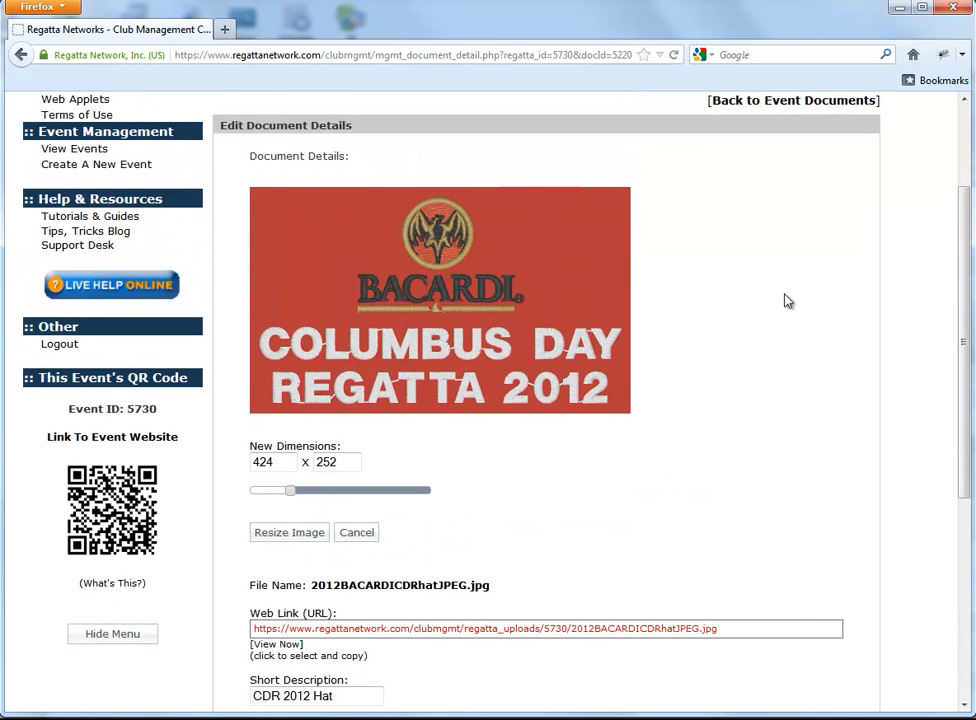
scroll(down, 3)
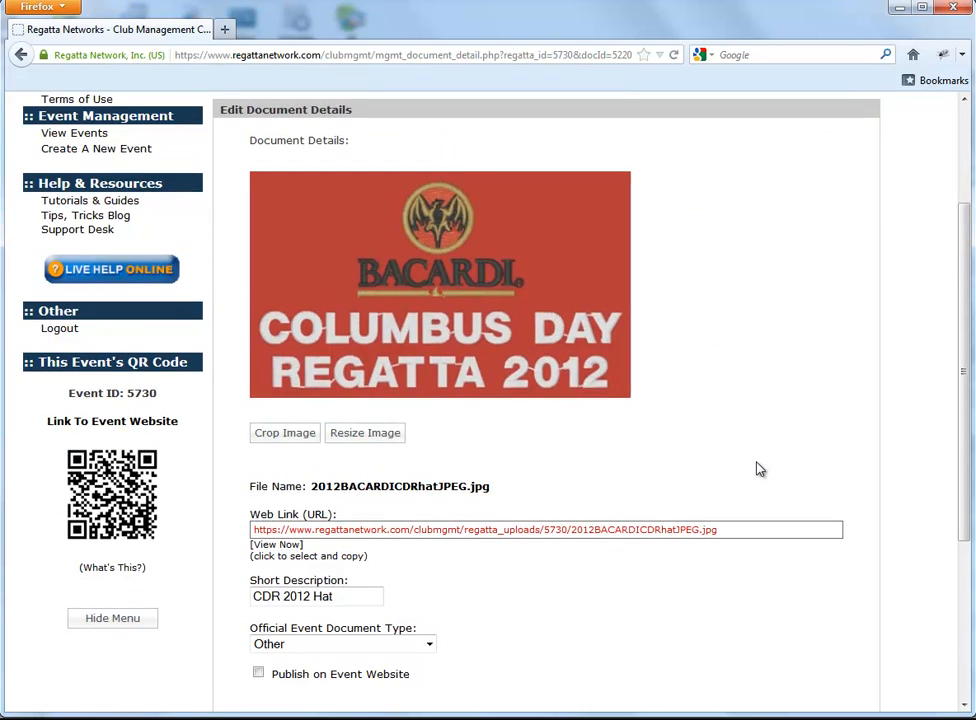
Paste the 2012BACARDICDRhatJPEG web link into Notepad below the two numbers.
scroll(down, 3)
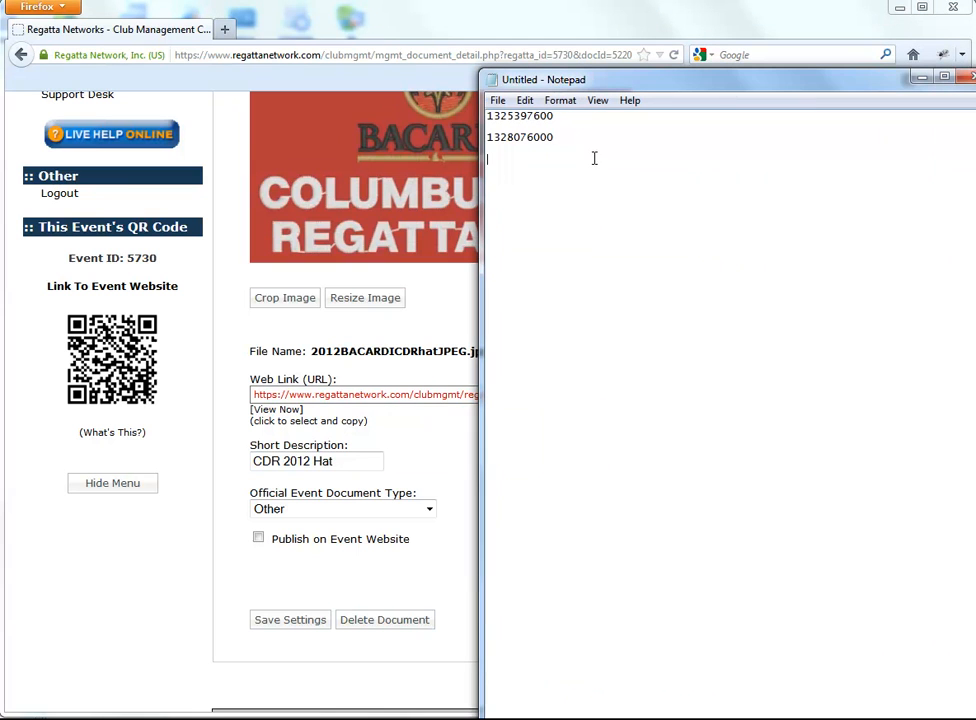
text(https://www.regattanetwork.com/clubmgmt/regatta_uploads/5730/2012BACARDICDRhatJPEG.jpg)
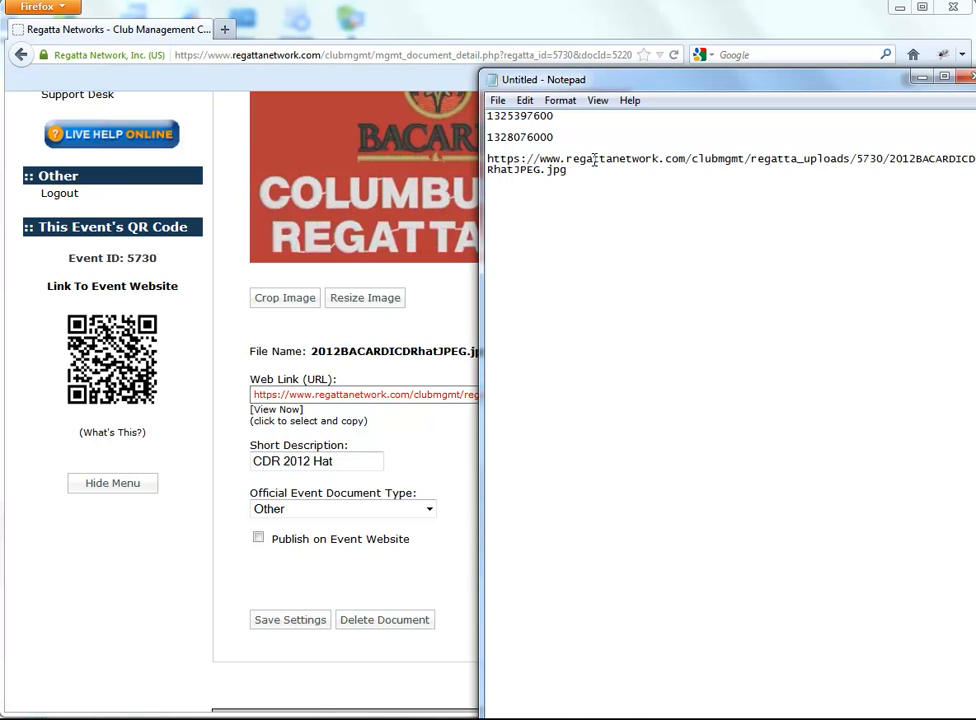
Go back to the event documents list showing CDR 2012 Hat and the Notice of Race.
click(968, 79)
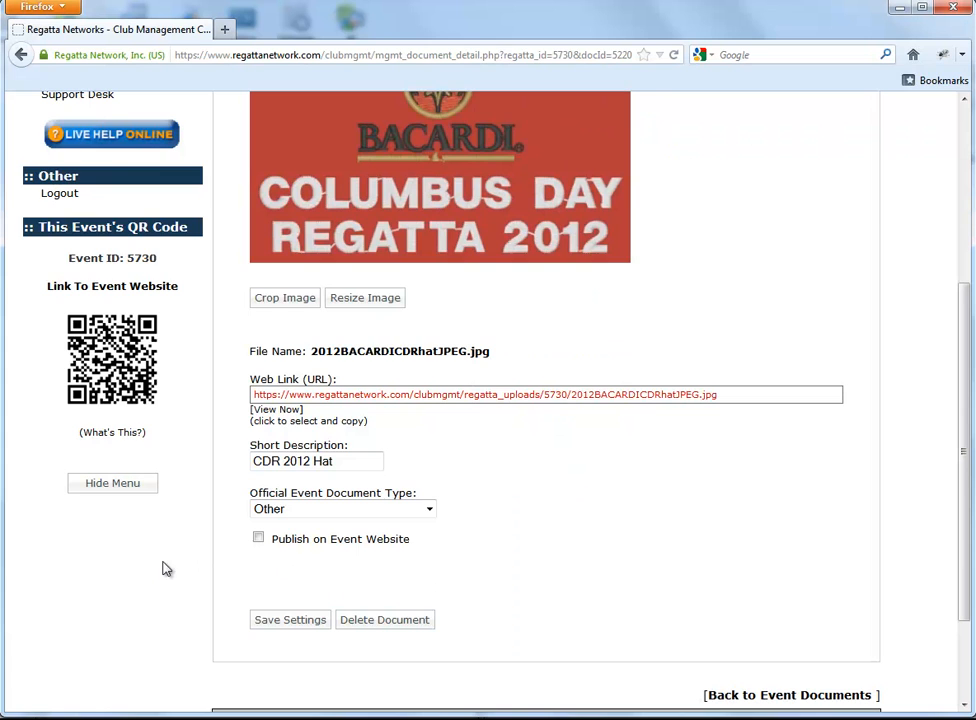
scroll(down, 3)
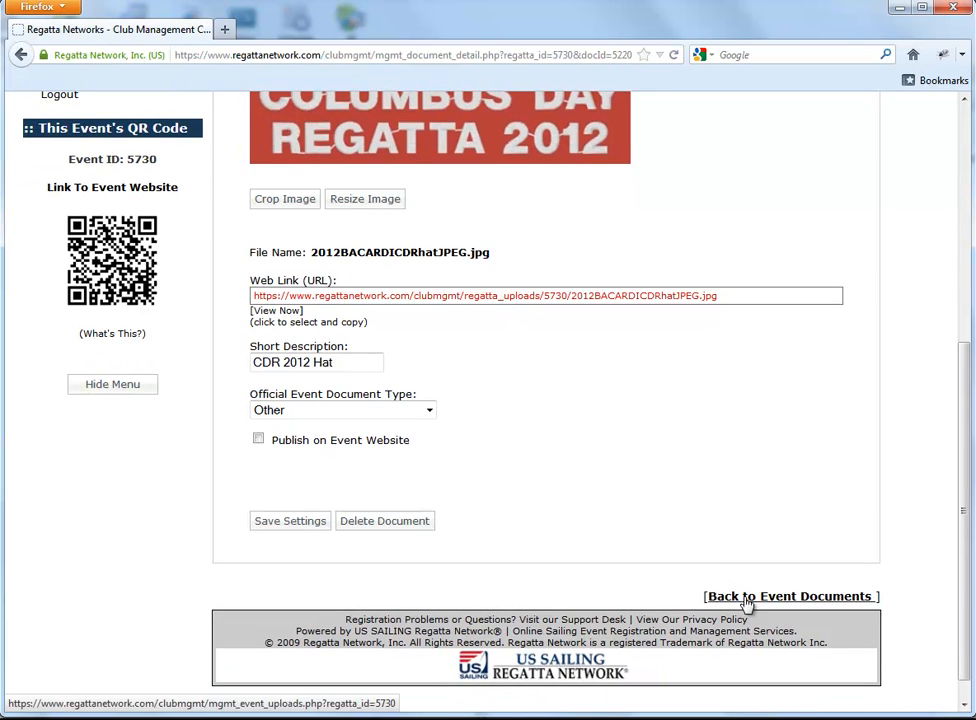
click(790, 596)
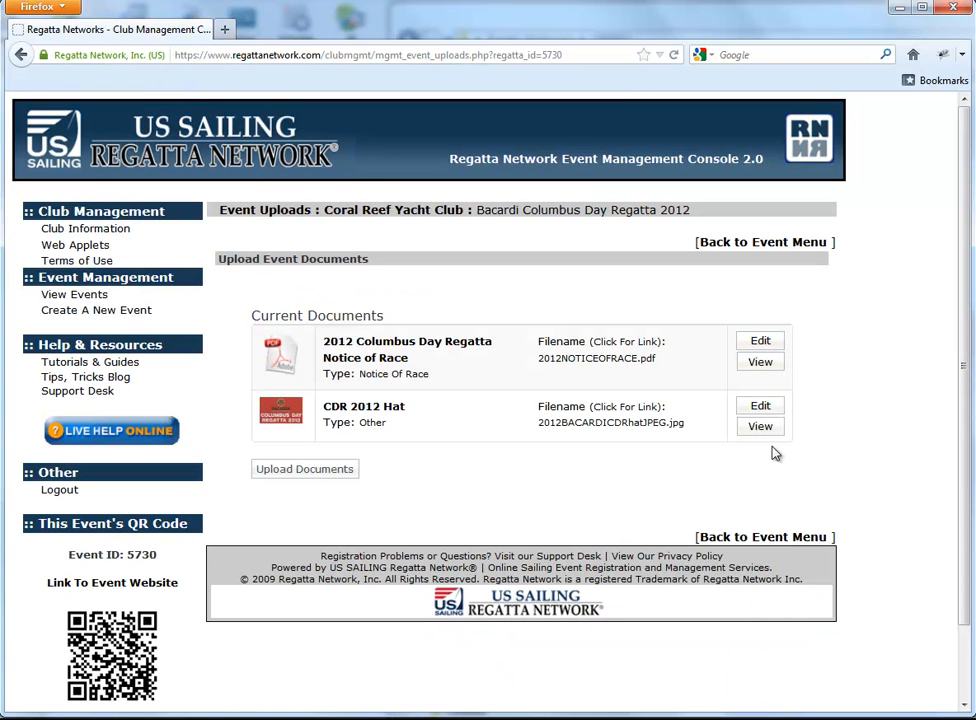
mouse_move(426, 480)
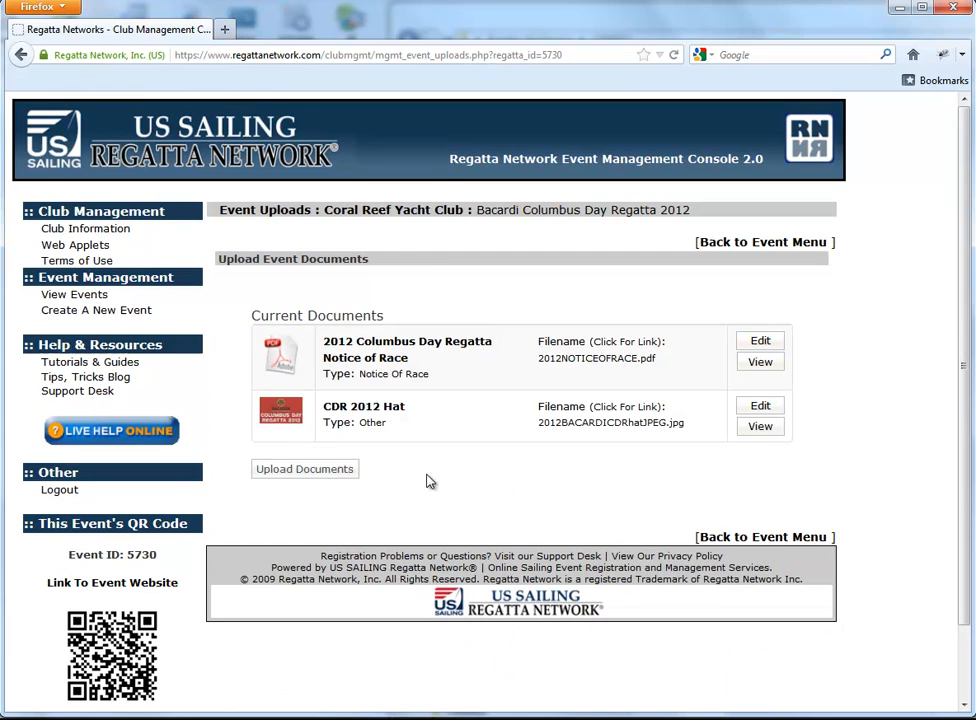
Upload 2012CDRartwork.jpg as a new event document titled '2012 CDR Artwork'.
click(304, 469)
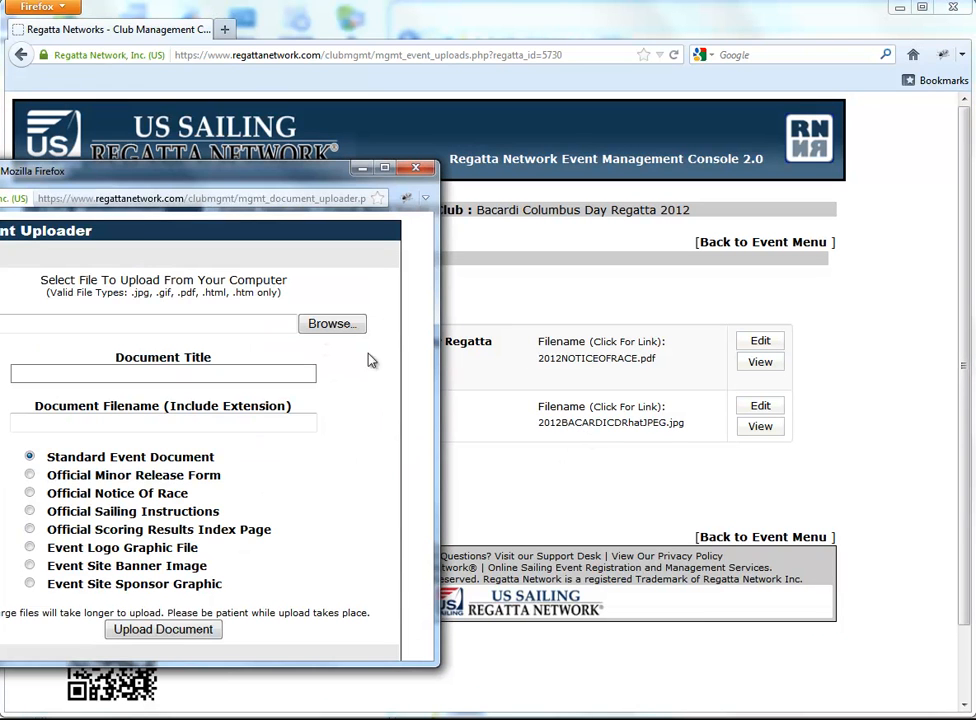
click(331, 323)
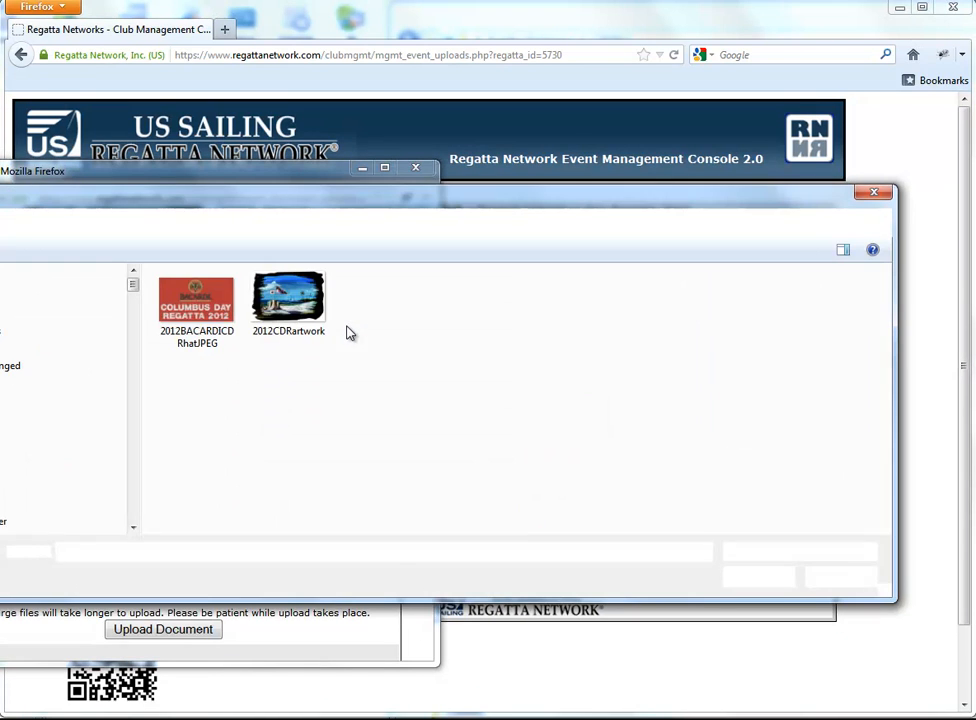
click(288, 296)
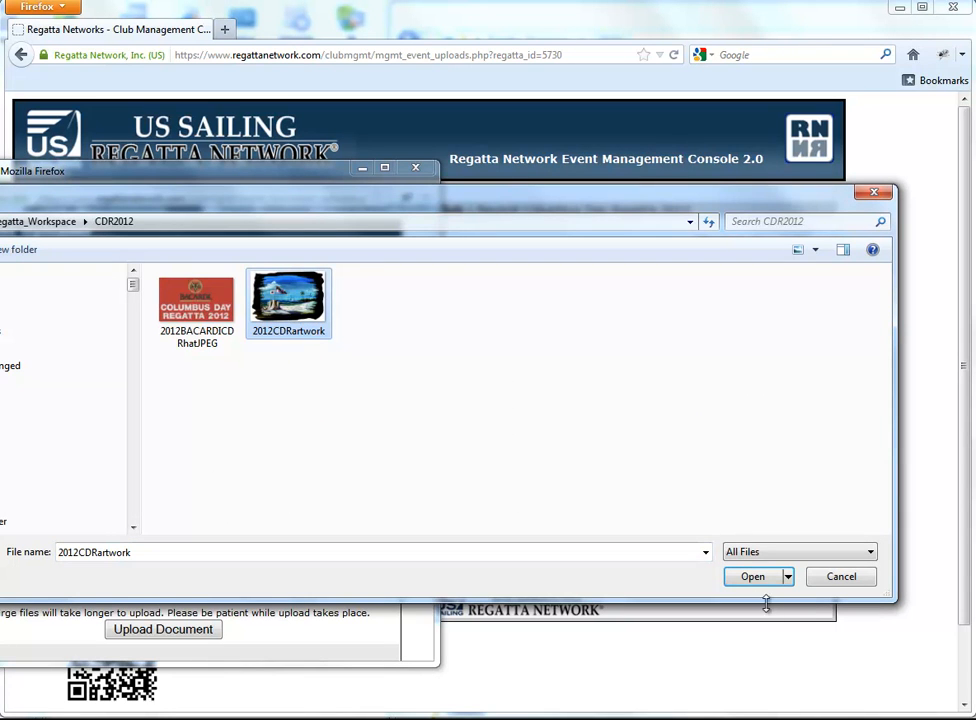
click(752, 576)
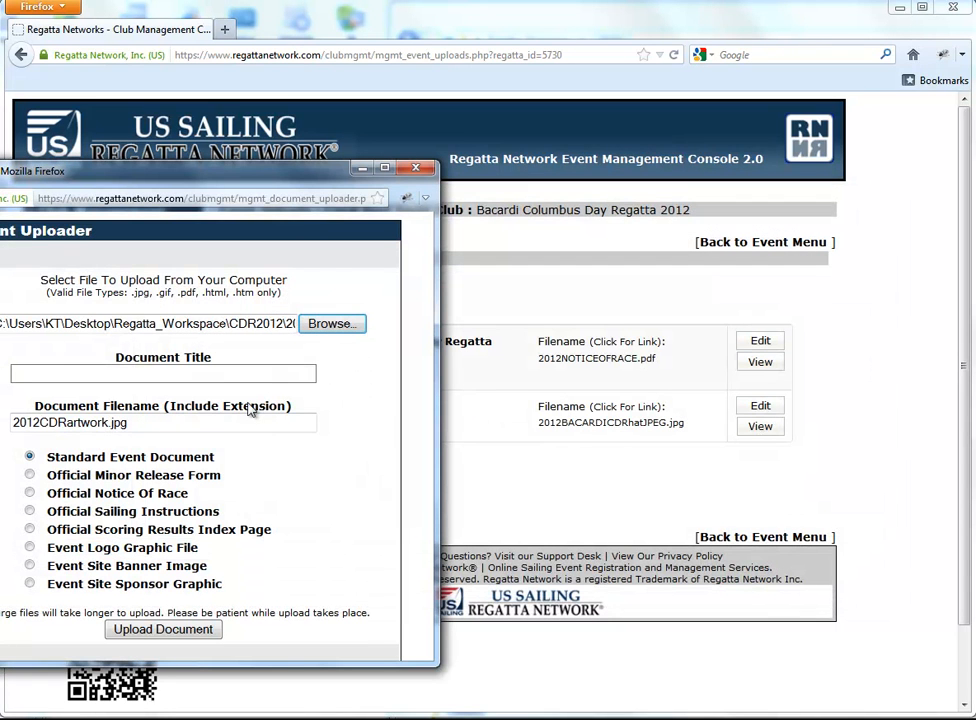
text(2012 CDR Artwork)
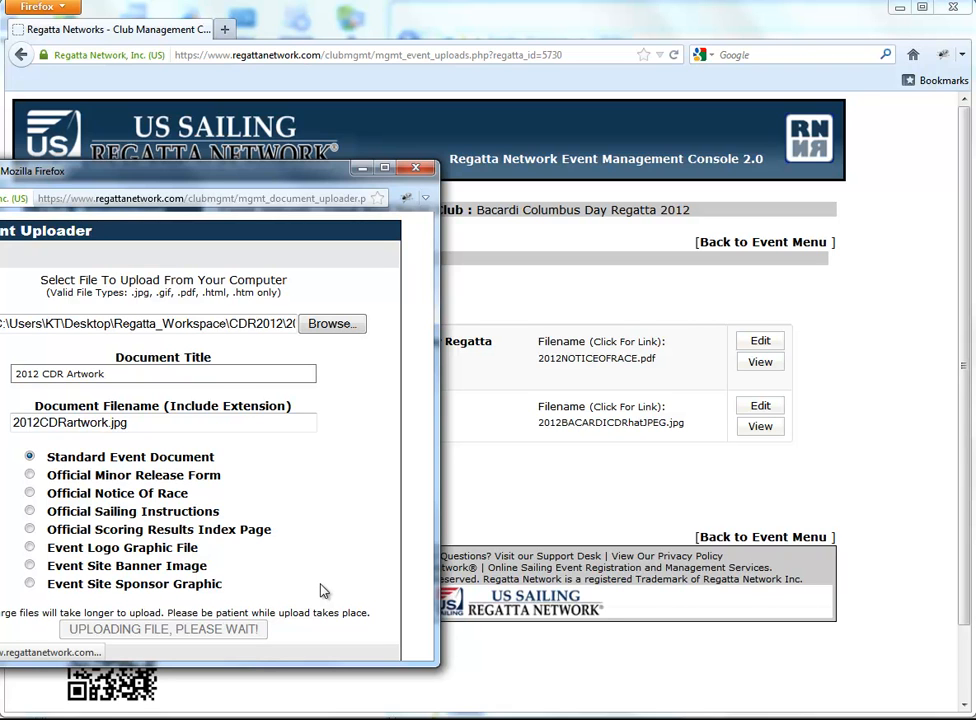
mouse_move(371, 411)
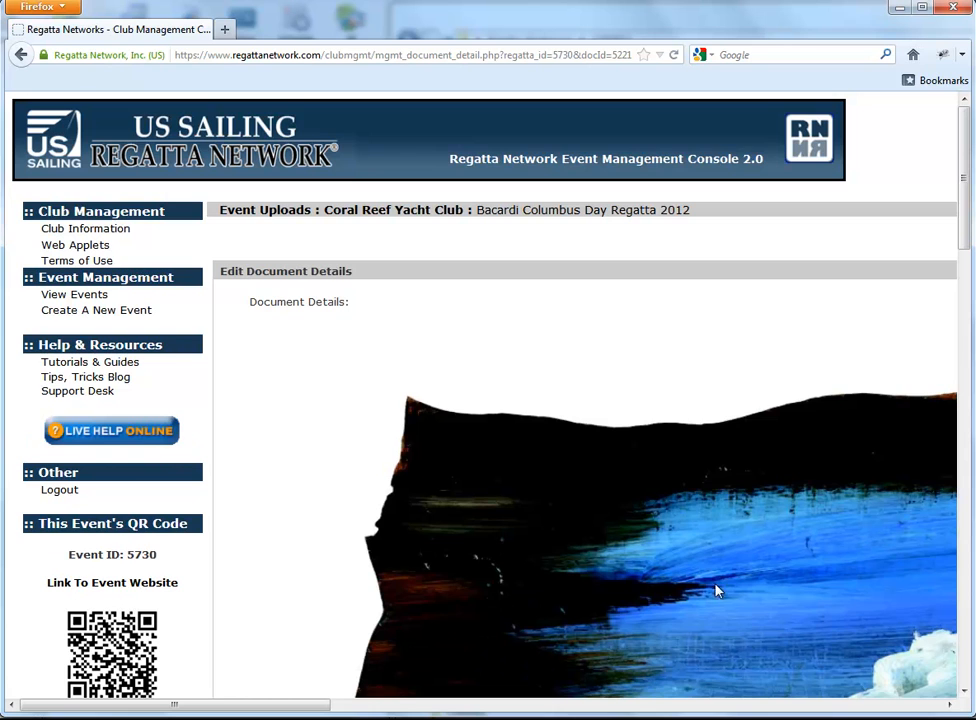
Resize the 2012 CDR Artwork image to 425 × 288 pixels.
scroll(down, 3)
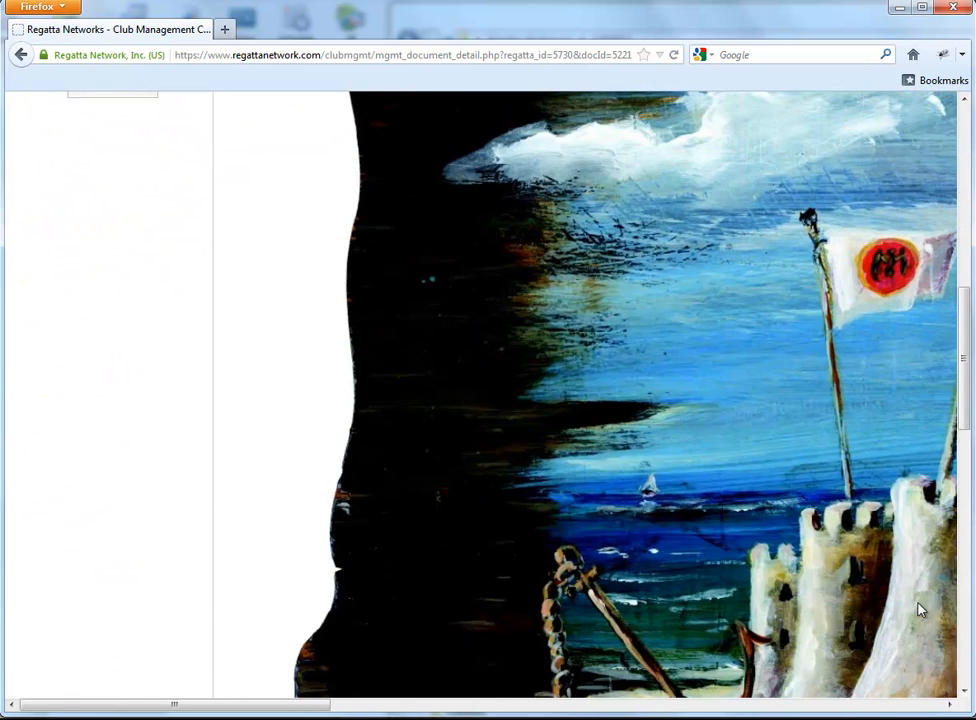
scroll(down, 3)
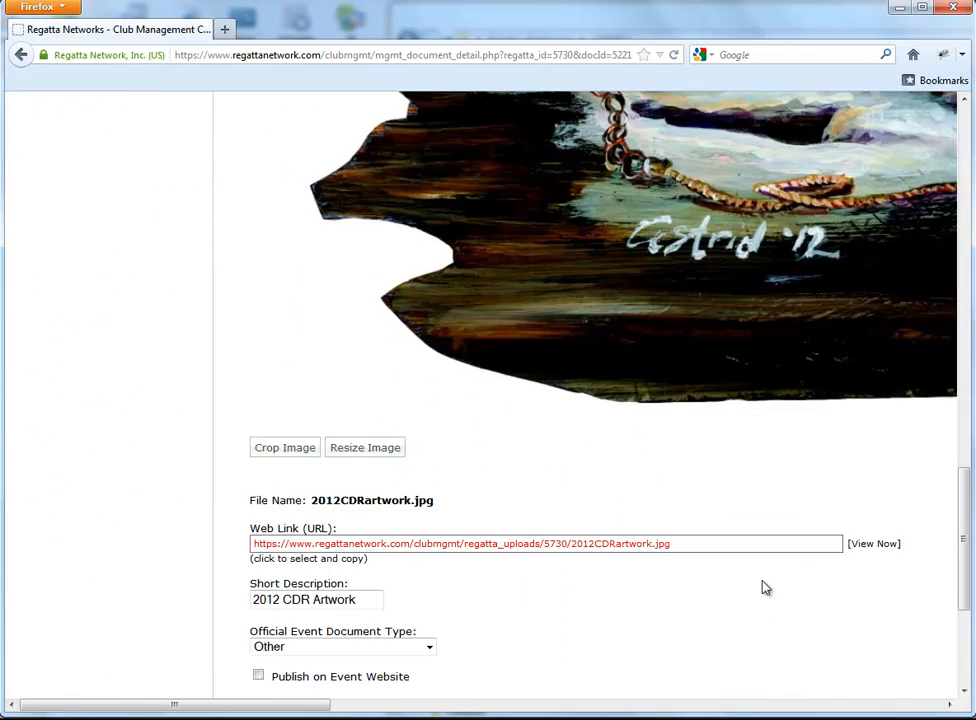
click(364, 447)
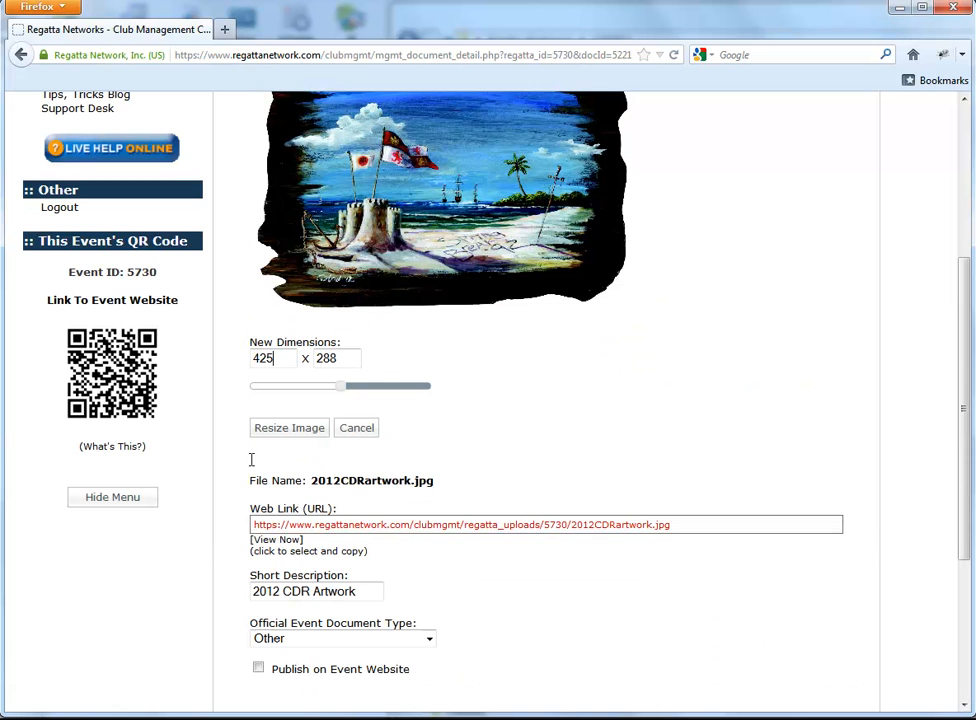
mouse_move(674, 460)
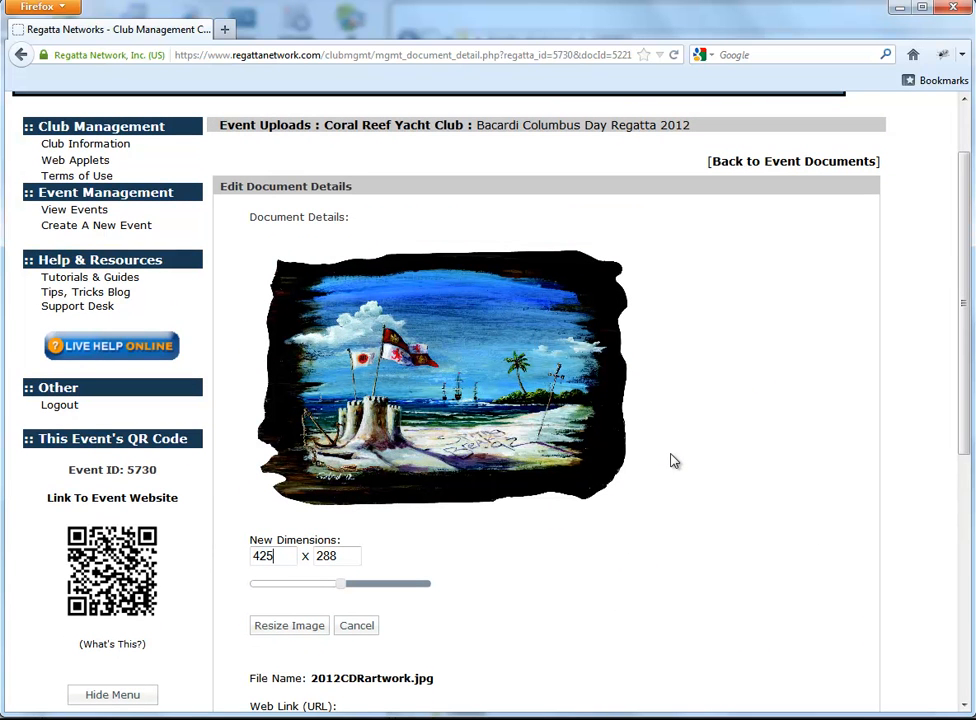
scroll(down, 3)
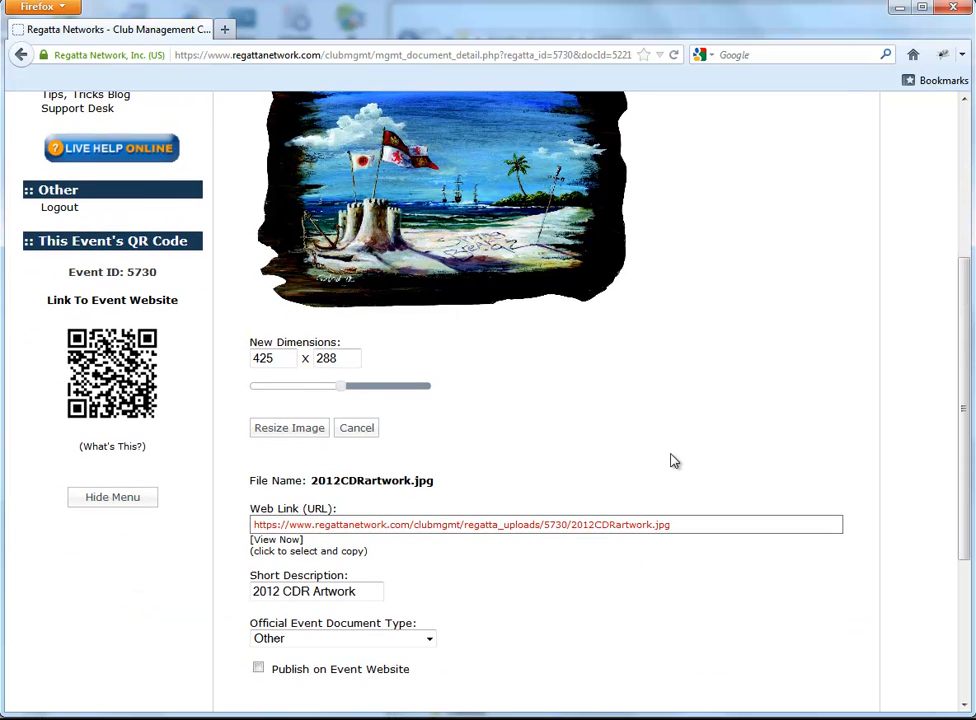
mouse_move(289, 428)
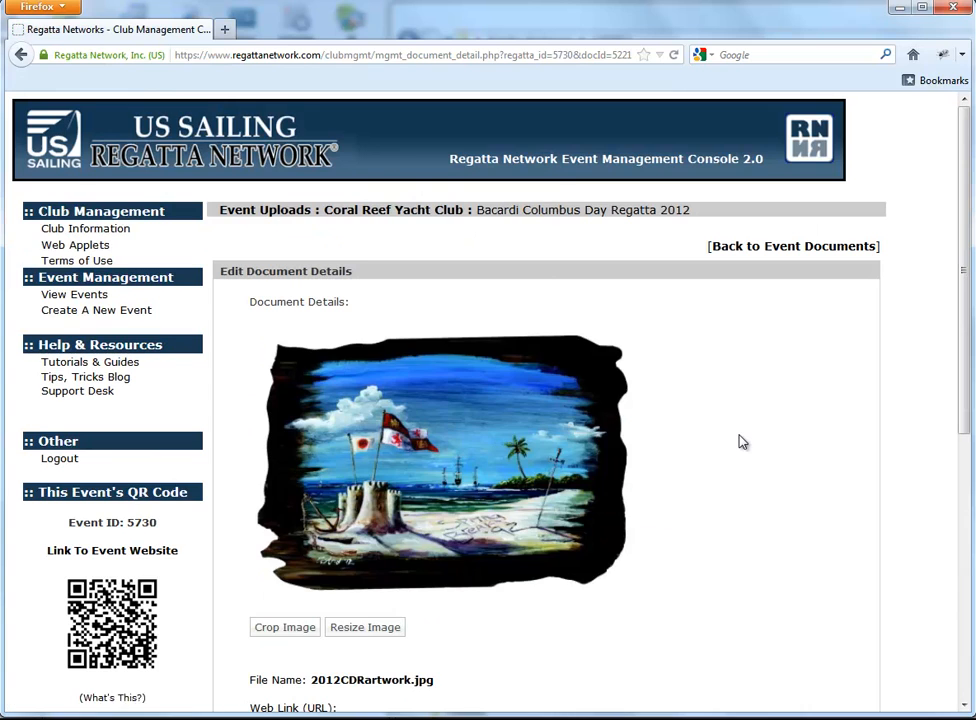
scroll(down, 3)
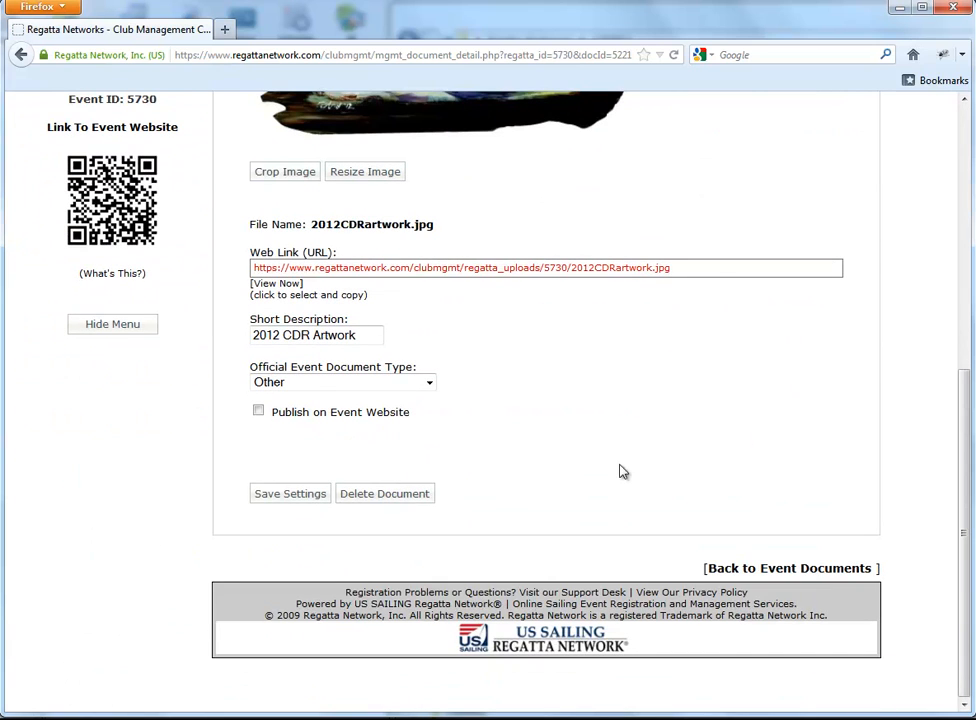
Add the 2012CDRartwork.jpg link beneath the hat link in Notepad, then leave the document details.
click(460, 267)
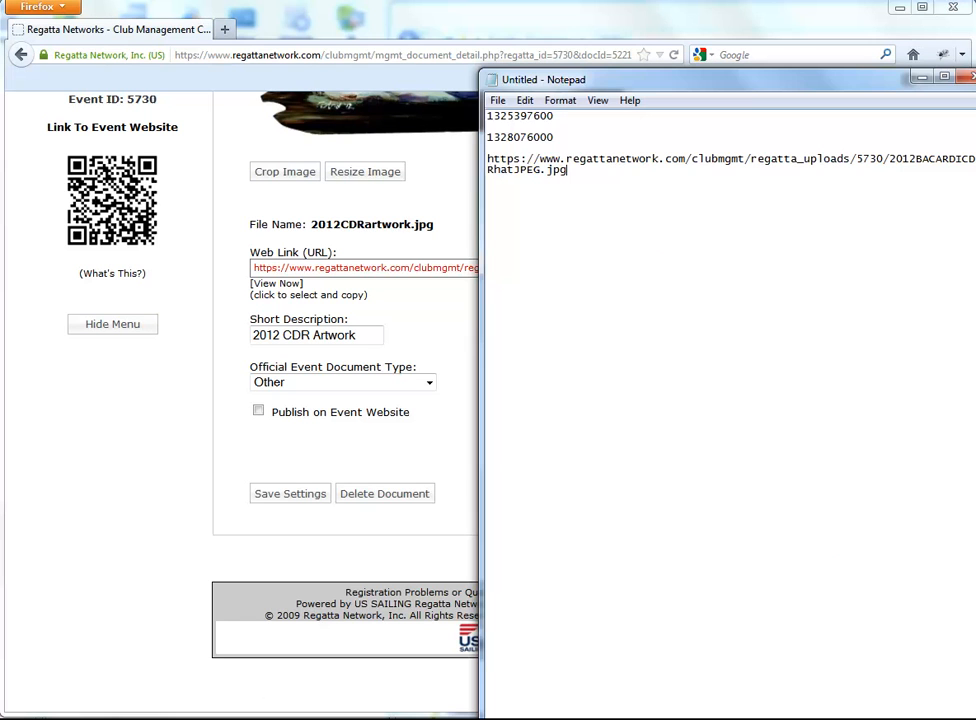
key(enter)
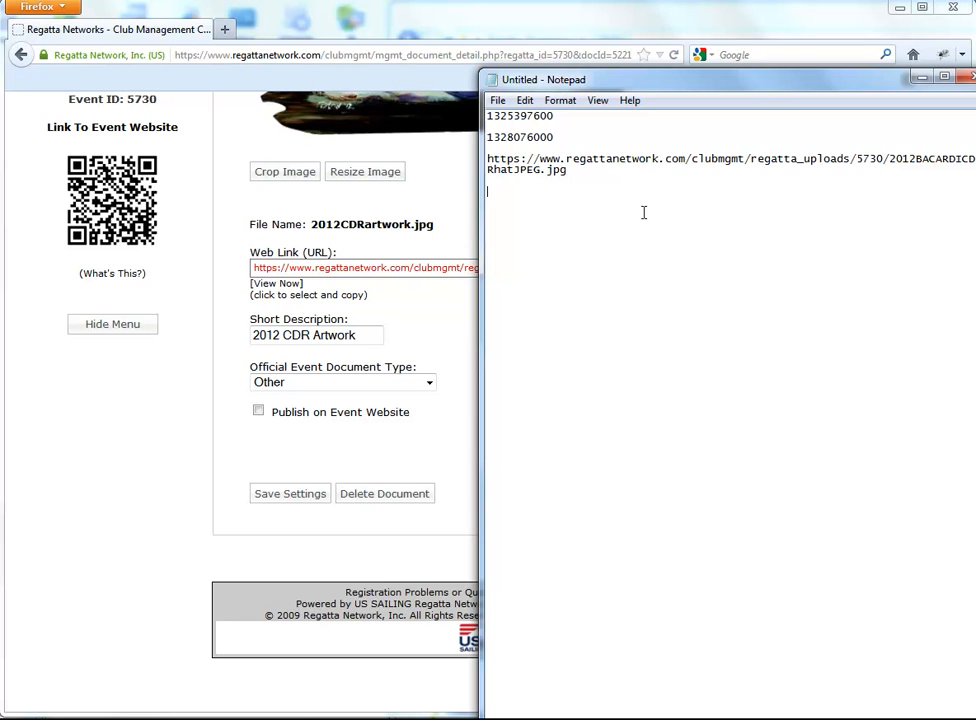
text(https://www.regattanetwork.com/clubmgmt/regatta_uploads/5730/2012CDRartwork.jpg)
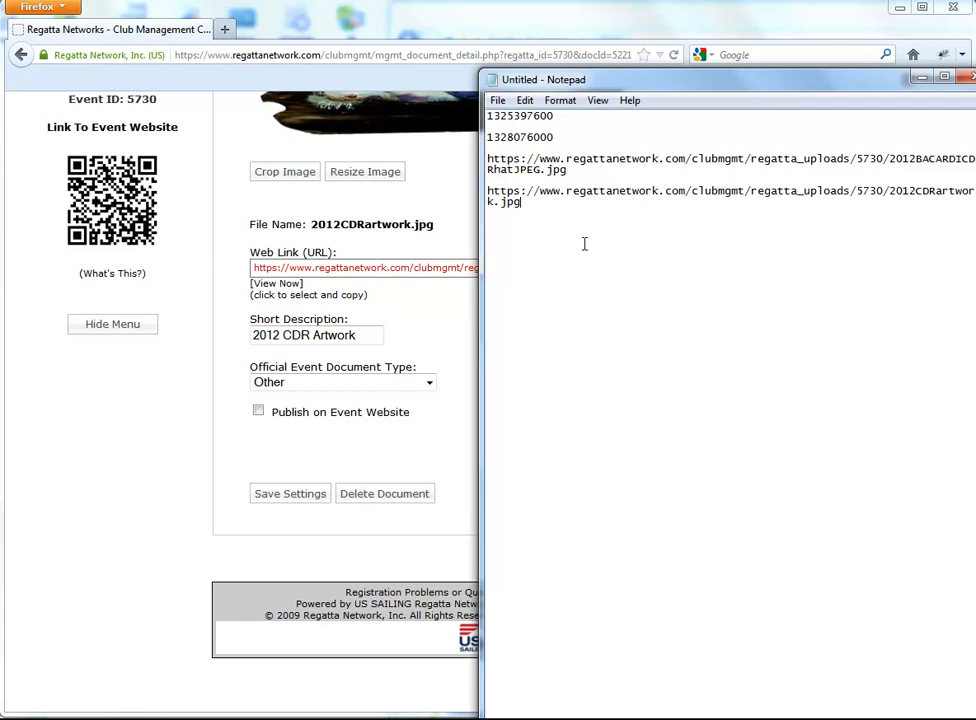
mouse_move(413, 543)
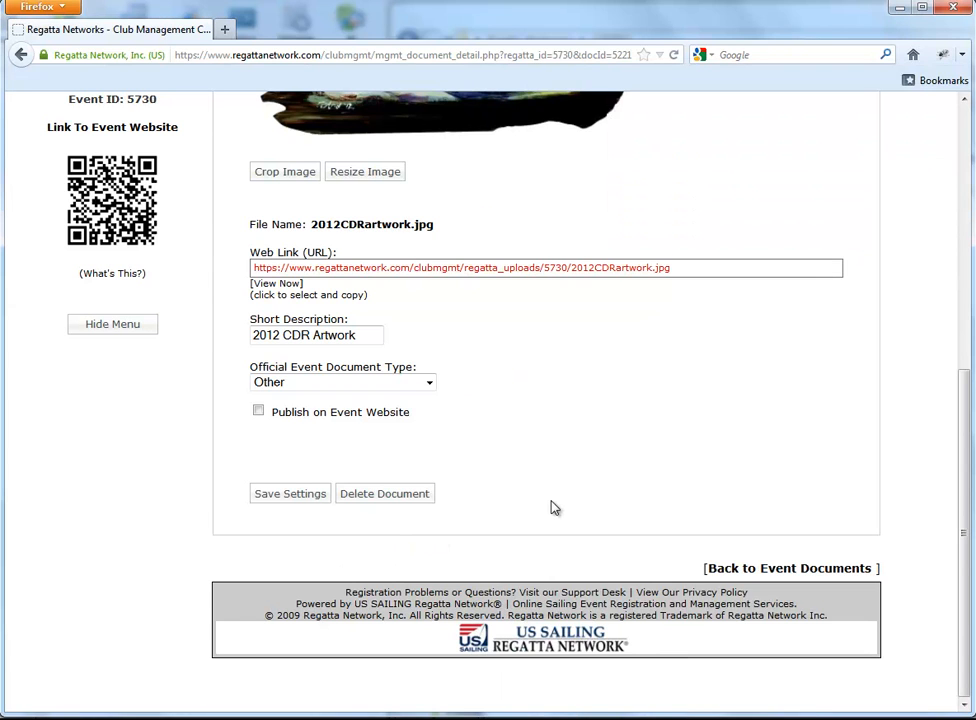
click(789, 568)
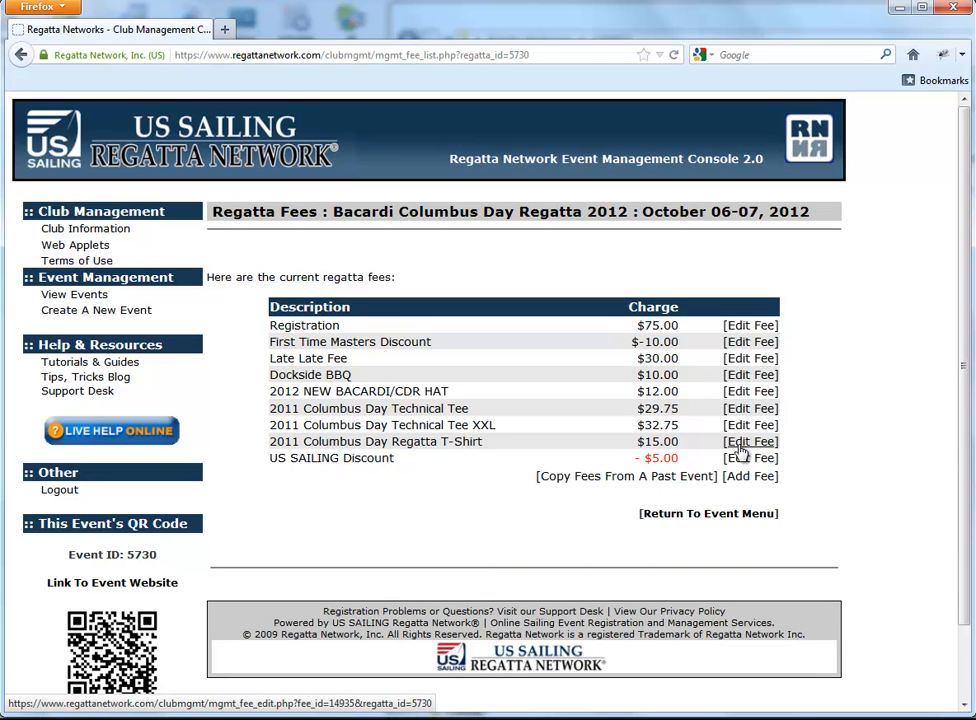
Edit the 2011 Columbus Day Regatta T-Shirt fee and scroll to its Fee Notes image.
click(749, 441)
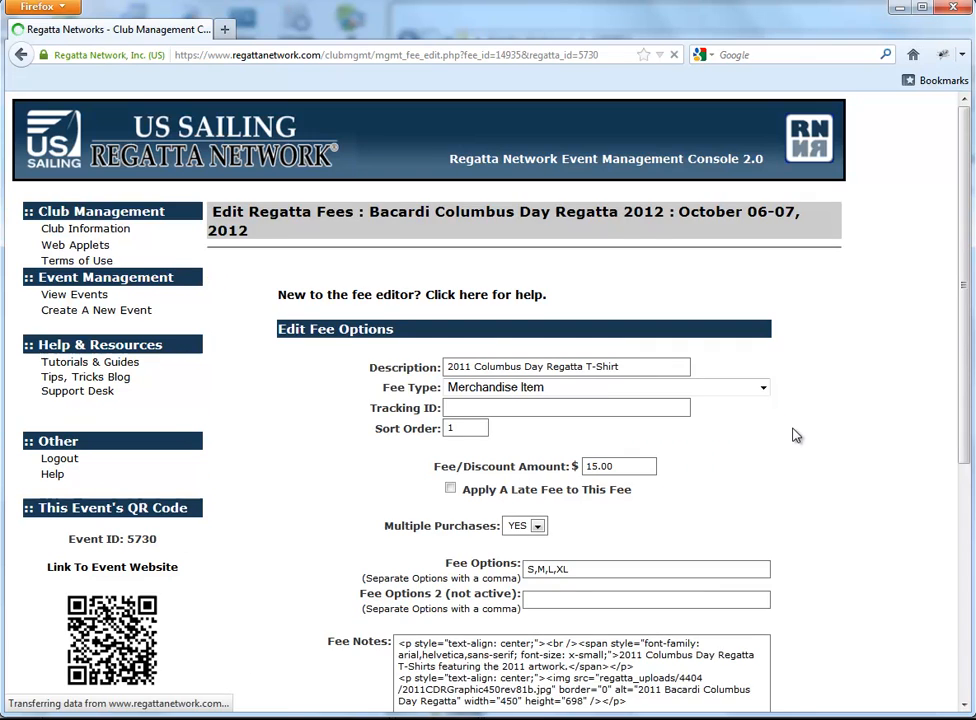
scroll(down, 3)
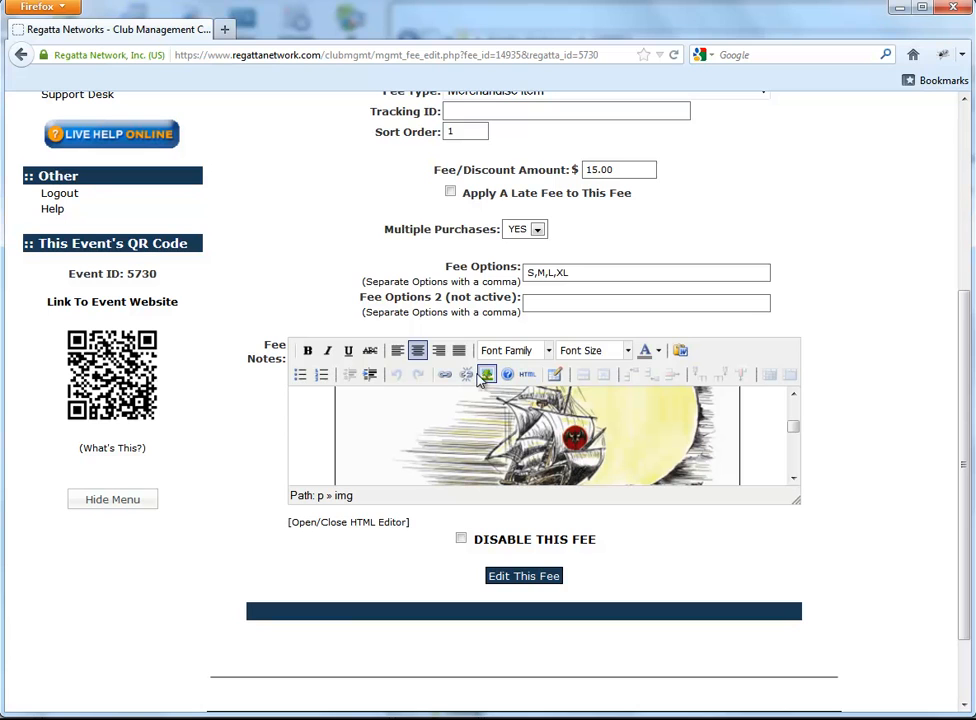
Swap the T-shirt notes image URL for 2012CDRartwork.jpg with description '2012 Bacardi Columbus Day Regatta'.
click(487, 374)
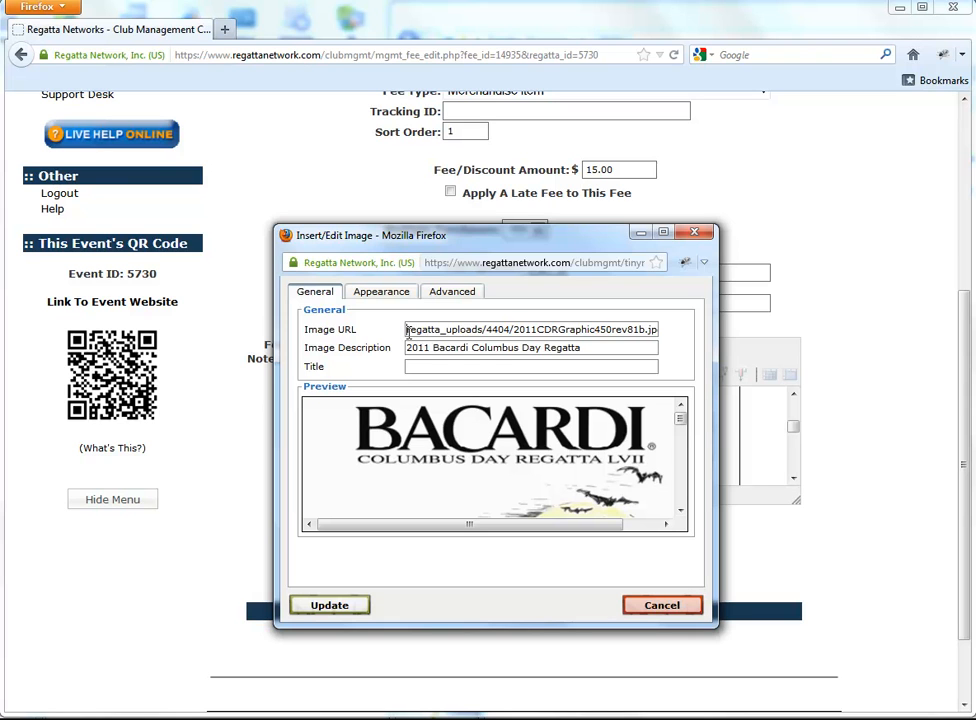
triple_click(531, 329)
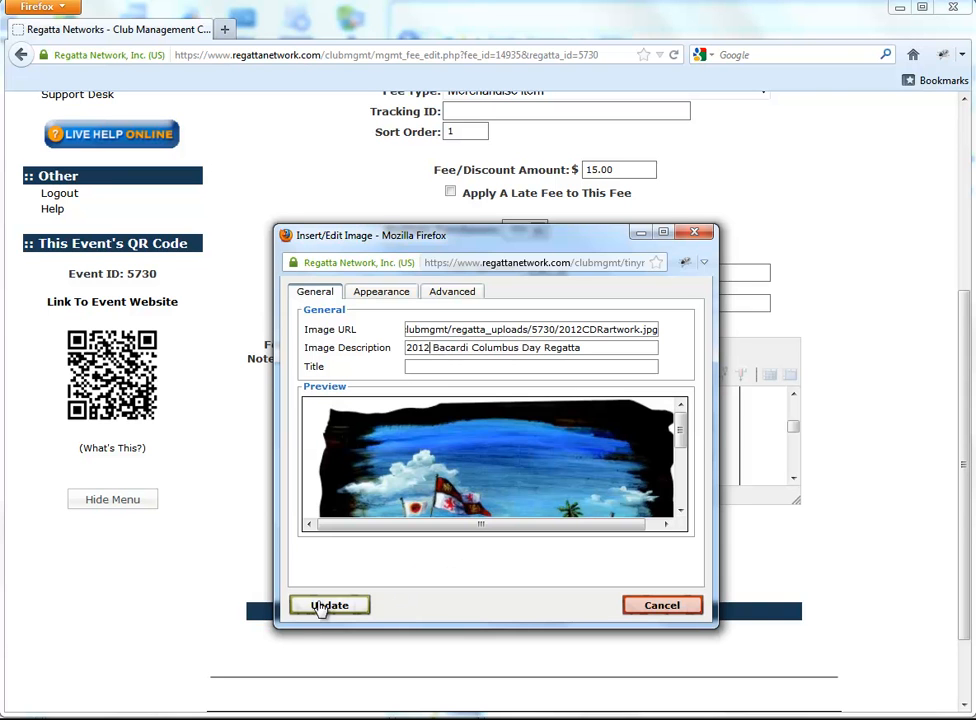
click(329, 605)
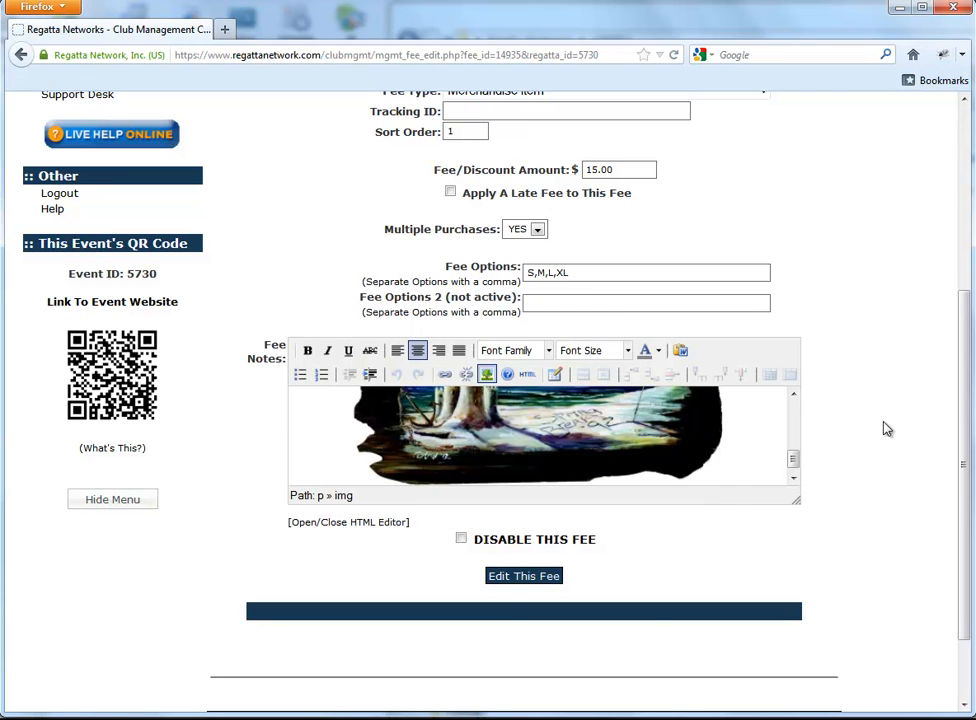
mouse_move(540, 583)
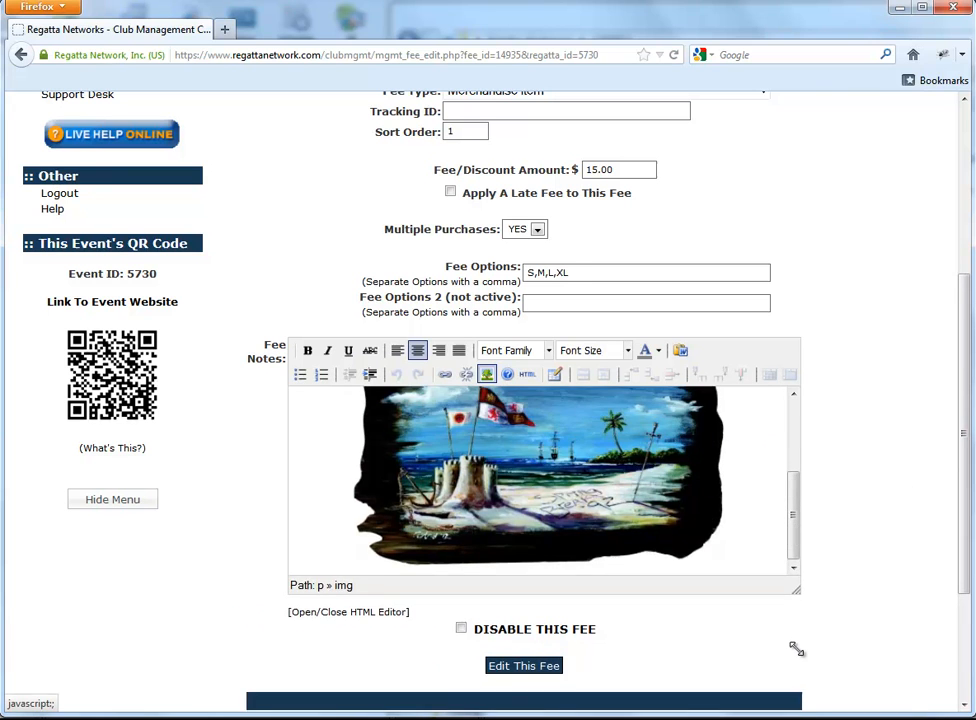
Change the T-shirt caption to mention 2012 artwork and enlarge its font size.
scroll(down, 3)
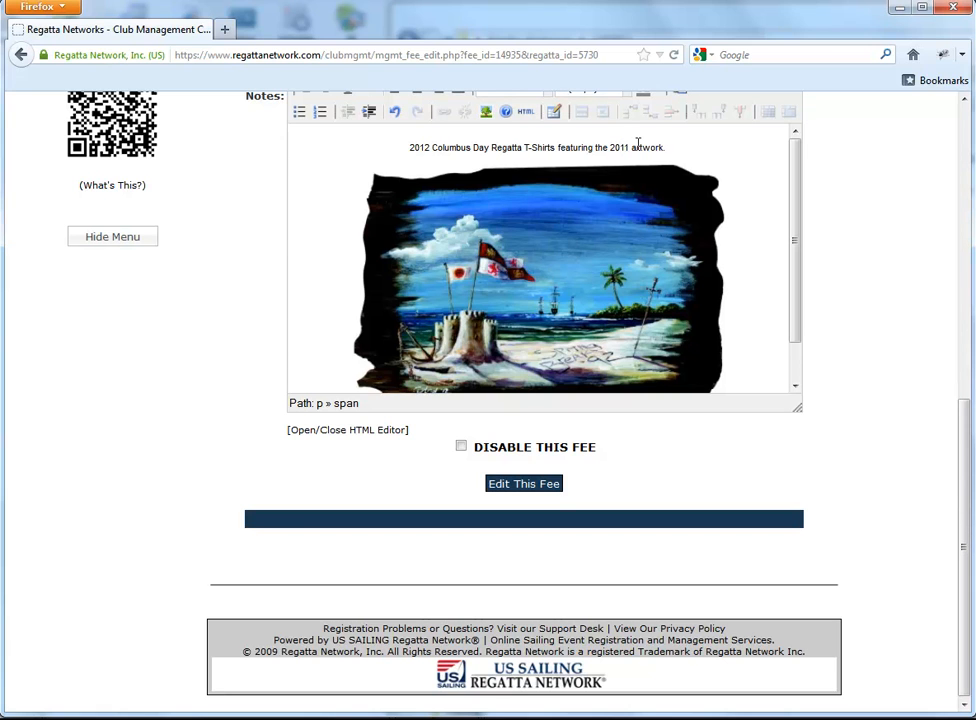
text(2012)
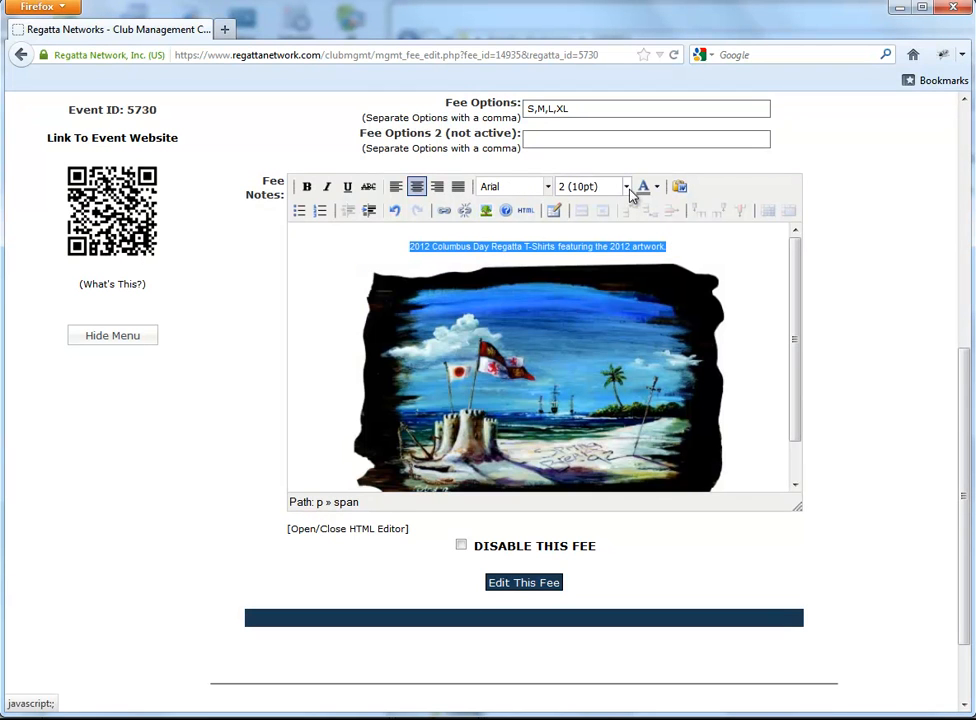
click(625, 186)
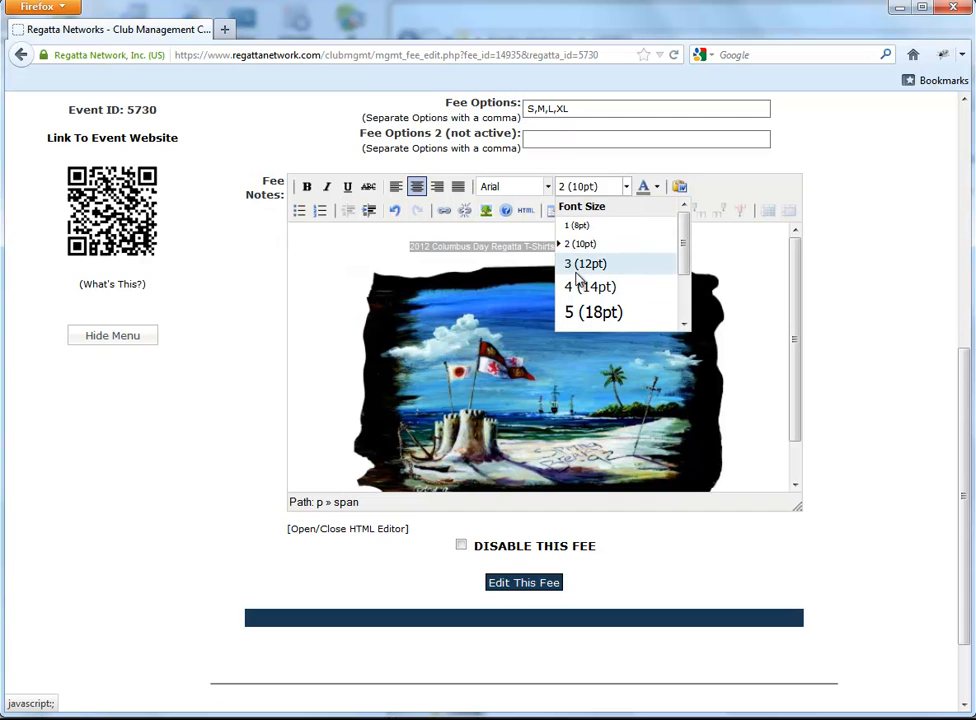
click(590, 286)
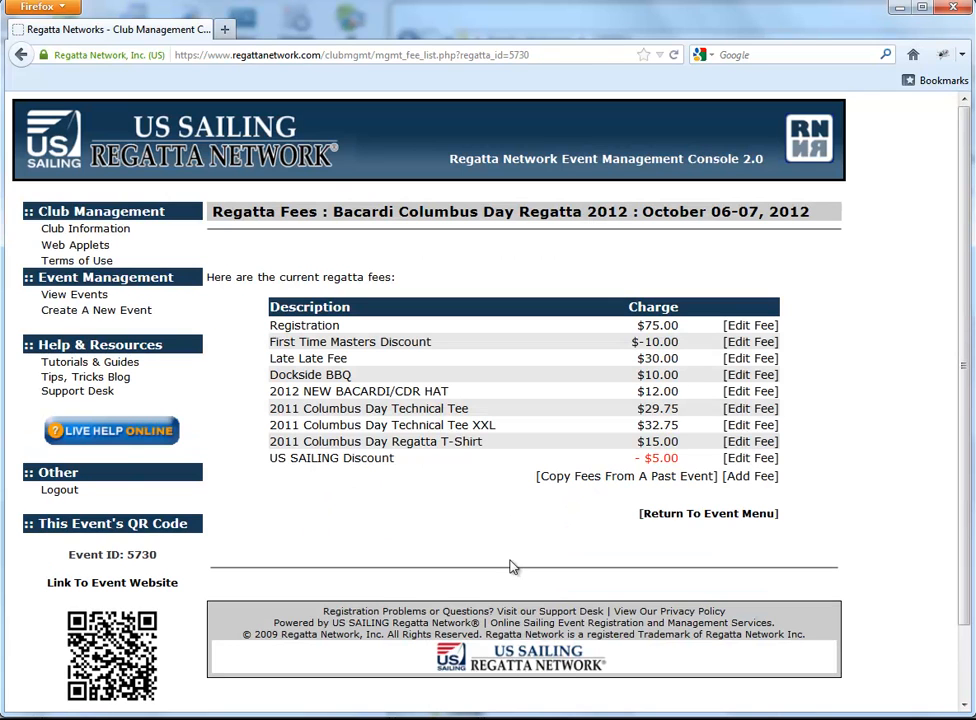
mouse_move(750, 402)
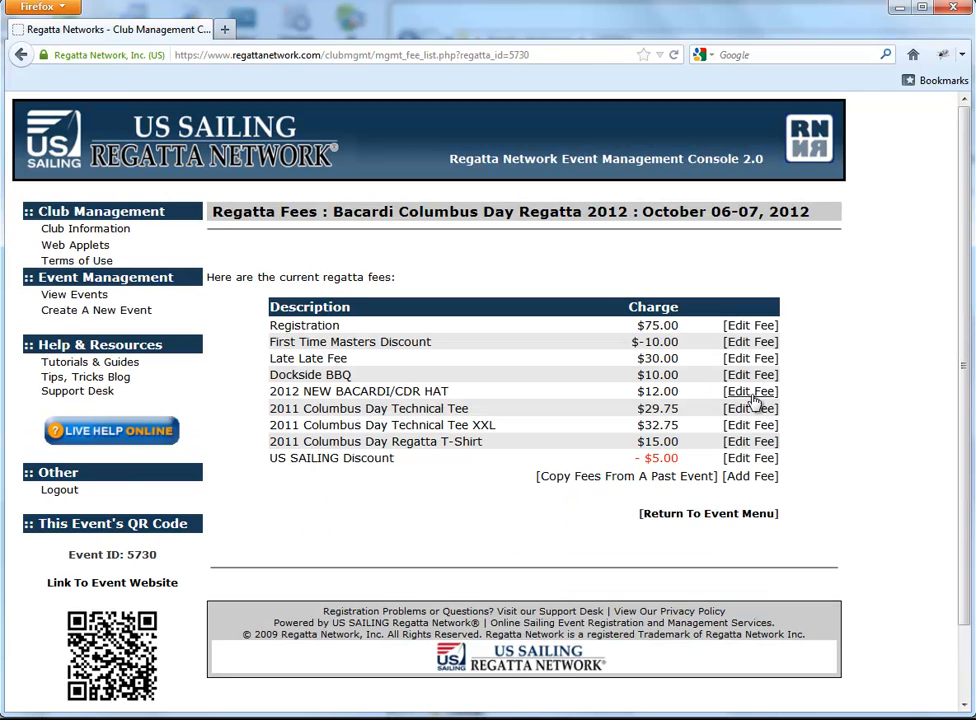
Open the 2012 NEW BACARDI/CDR HAT fee and select its old hat picture for replacement.
click(749, 391)
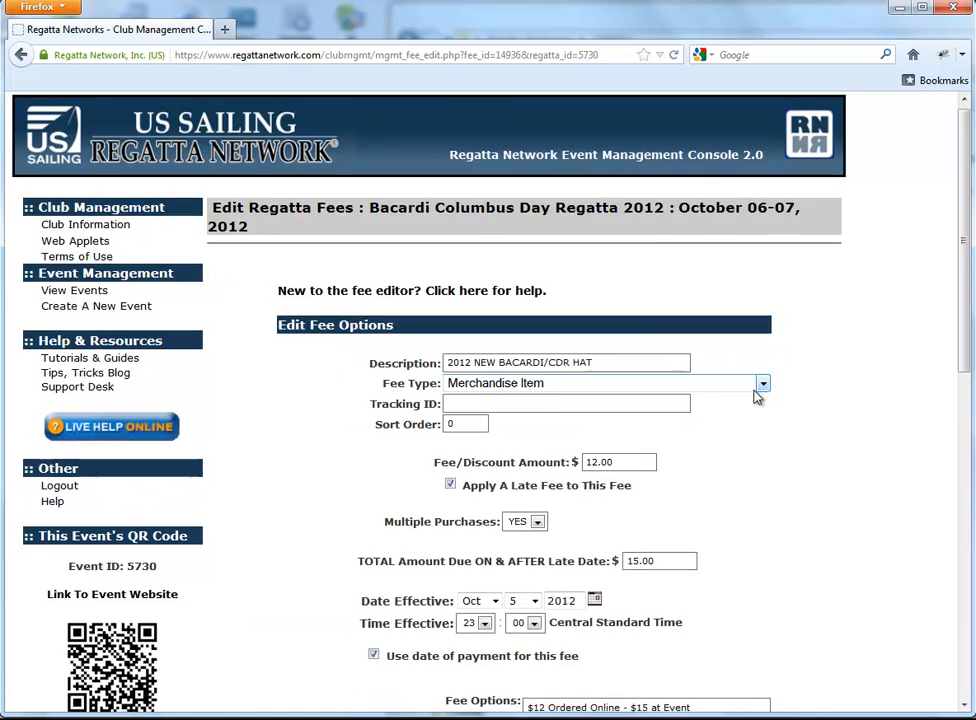
scroll(down, 3)
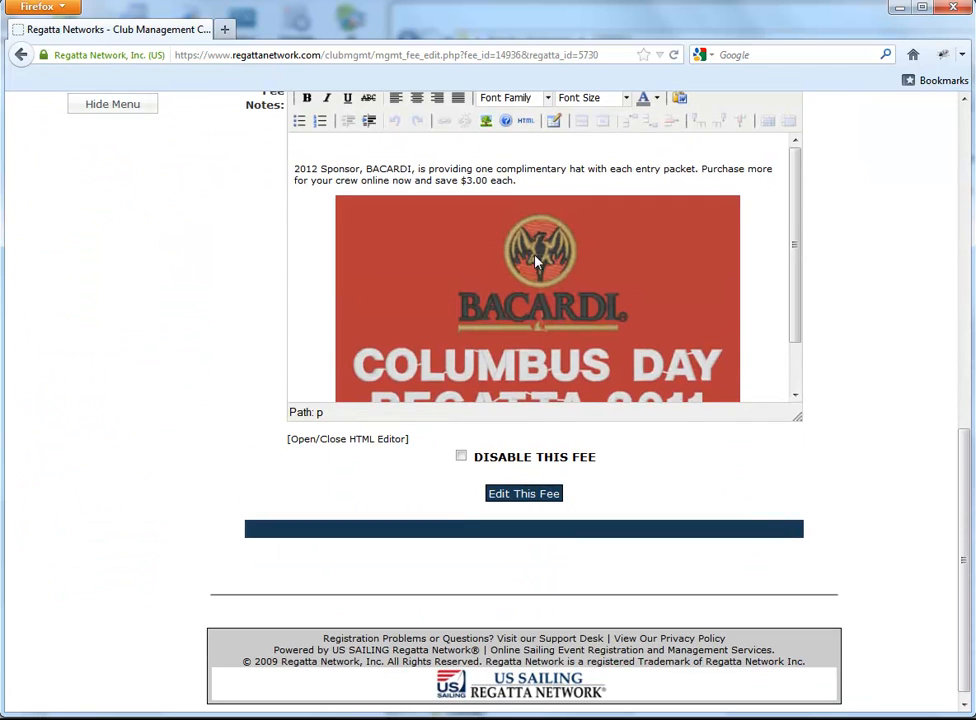
click(538, 280)
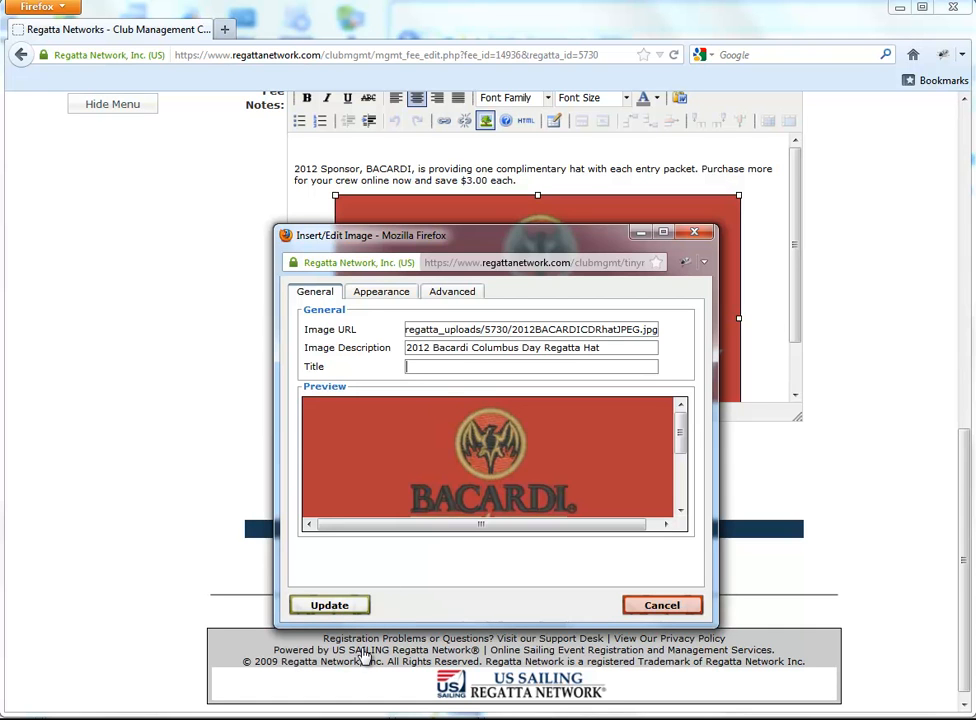
Apply the 2012 hat image to the hat fee notes, save the fee, and return.
click(329, 605)
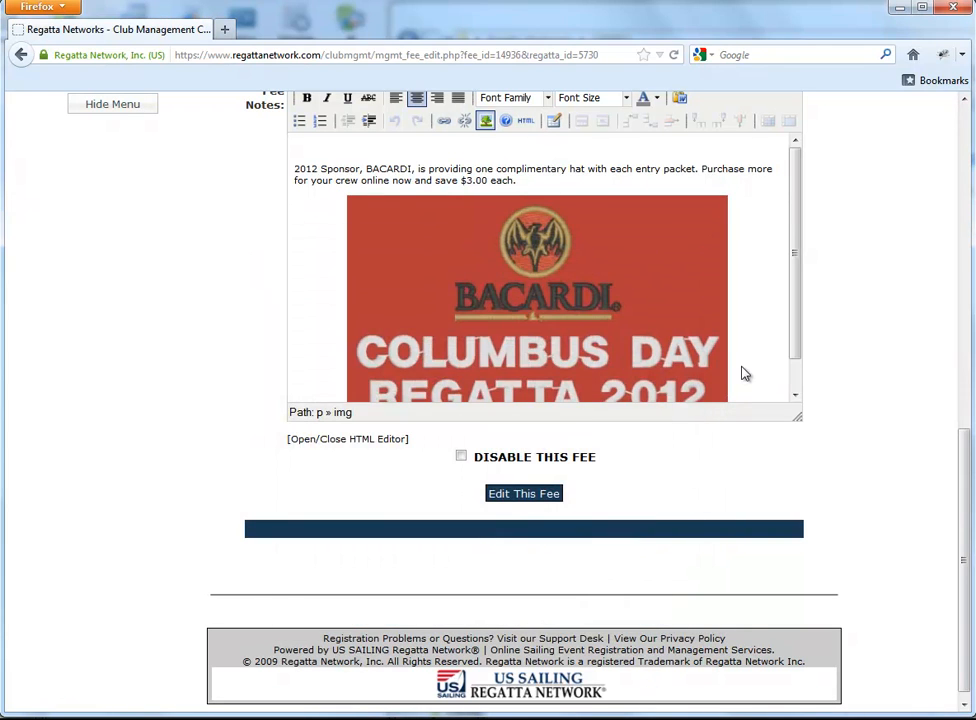
scroll(down, 3)
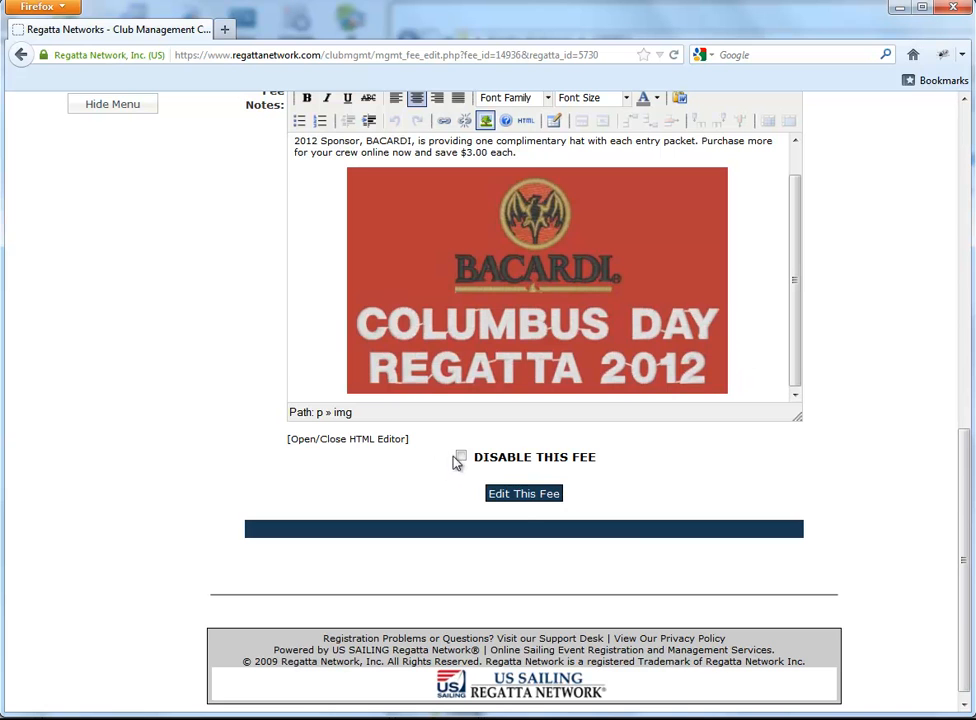
click(523, 493)
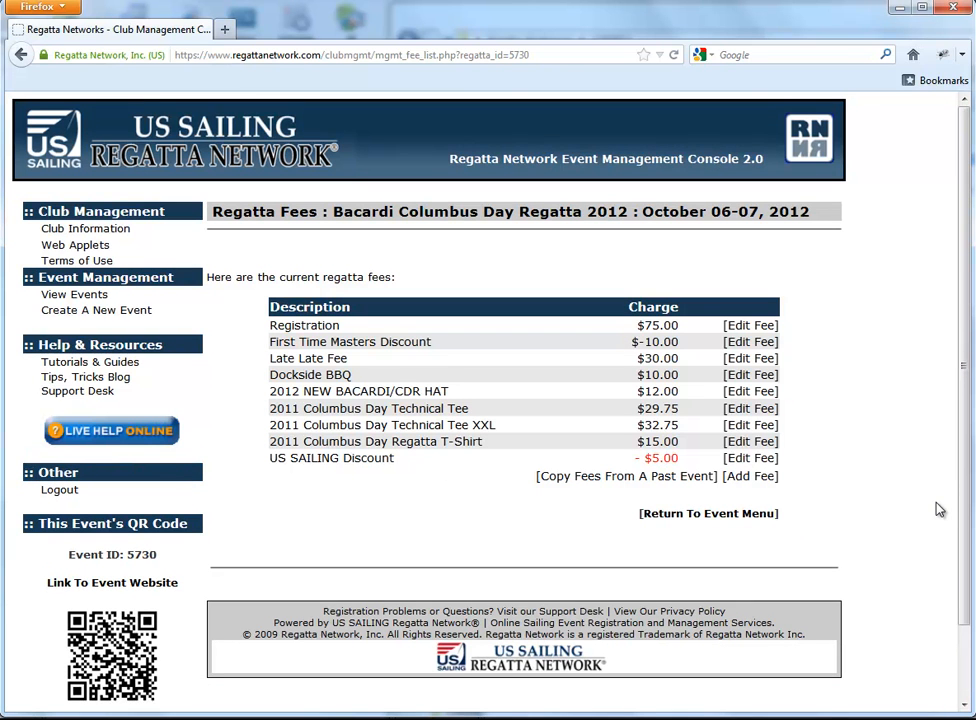
click(751, 476)
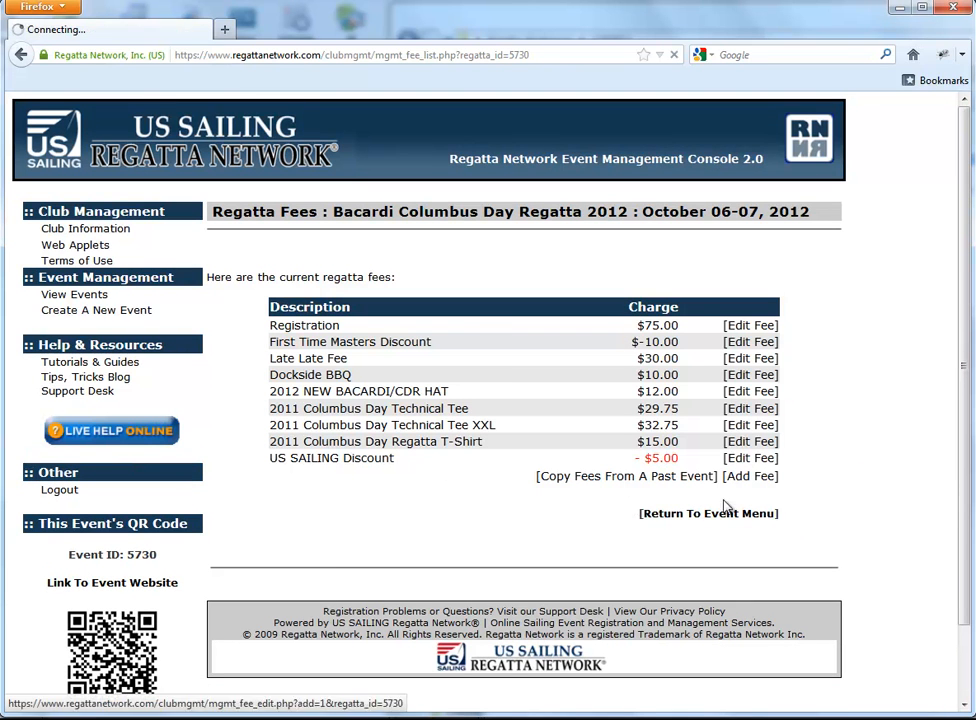
Preview the event storefront in a new tab, then reopen the event fees list.
click(708, 513)
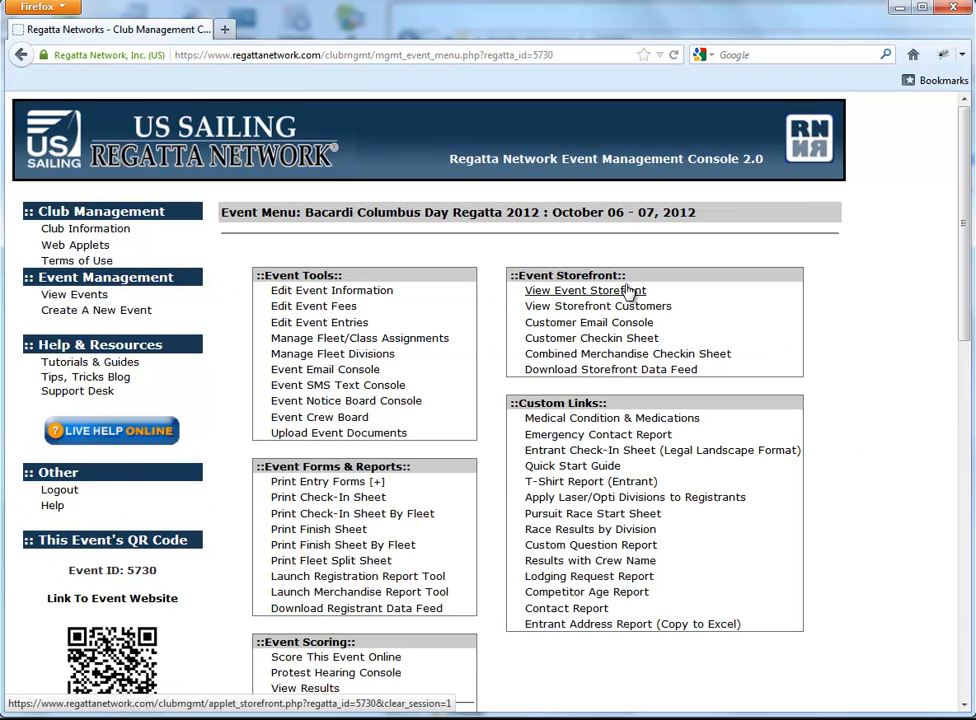
click(584, 290)
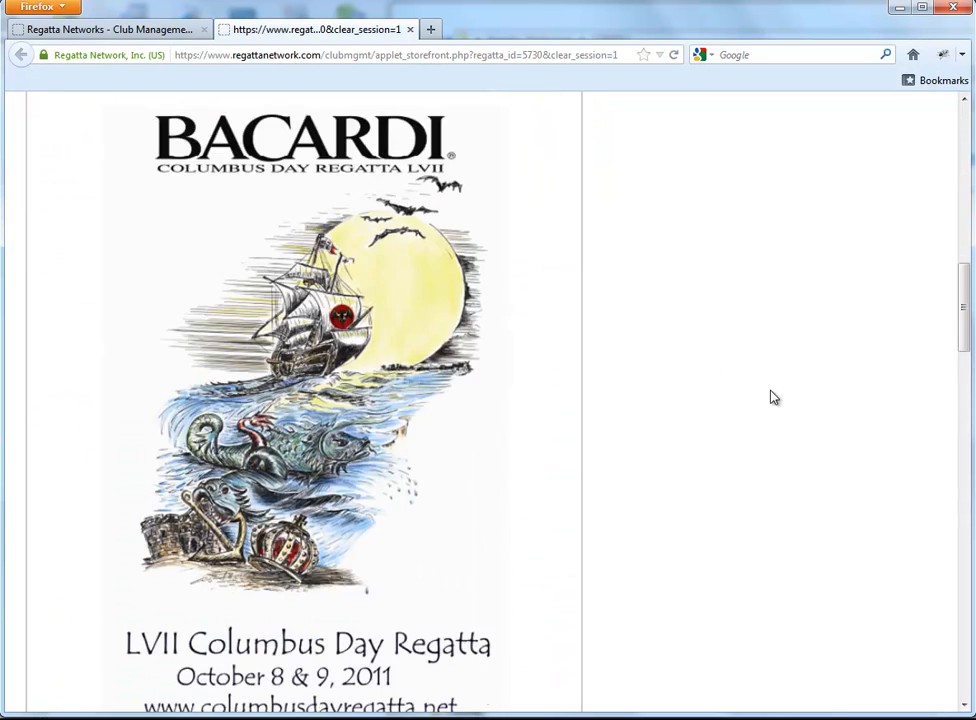
scroll(down, 3)
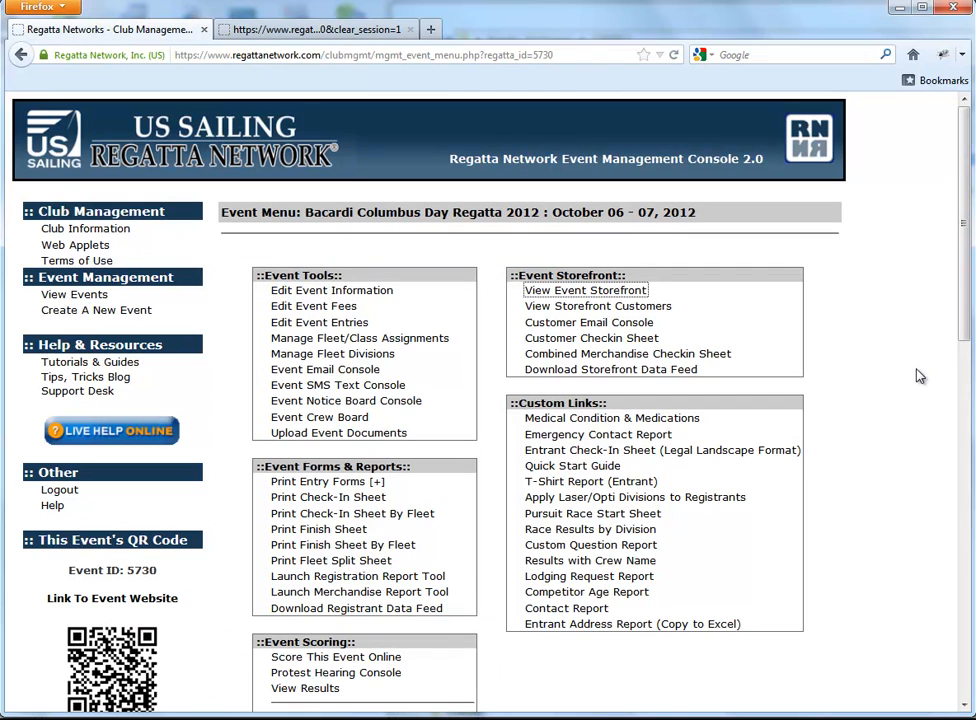
mouse_move(313, 306)
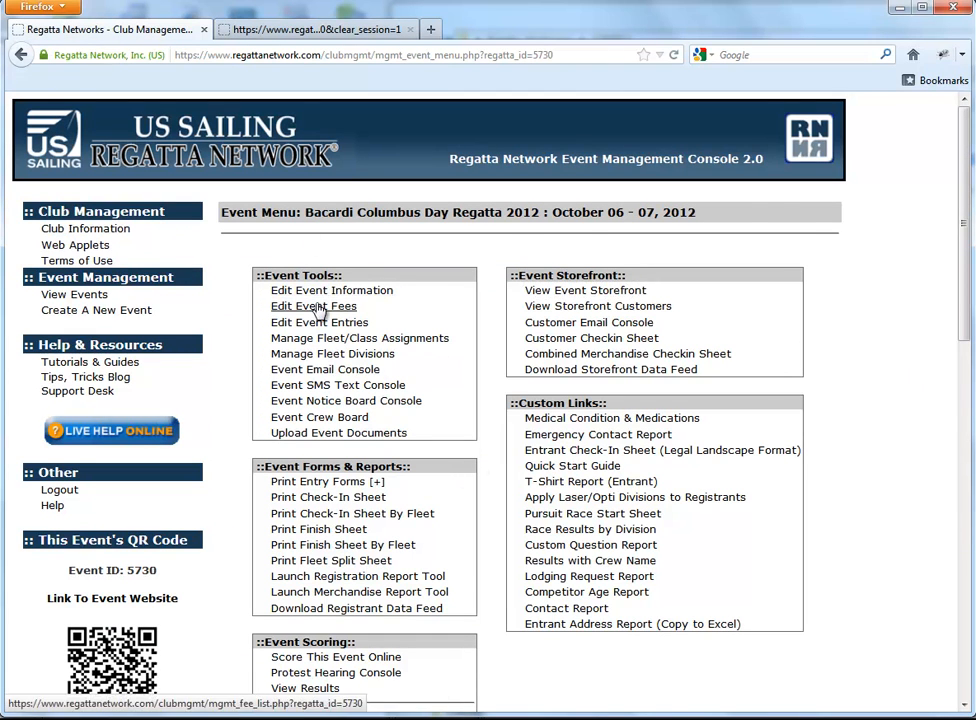
click(313, 306)
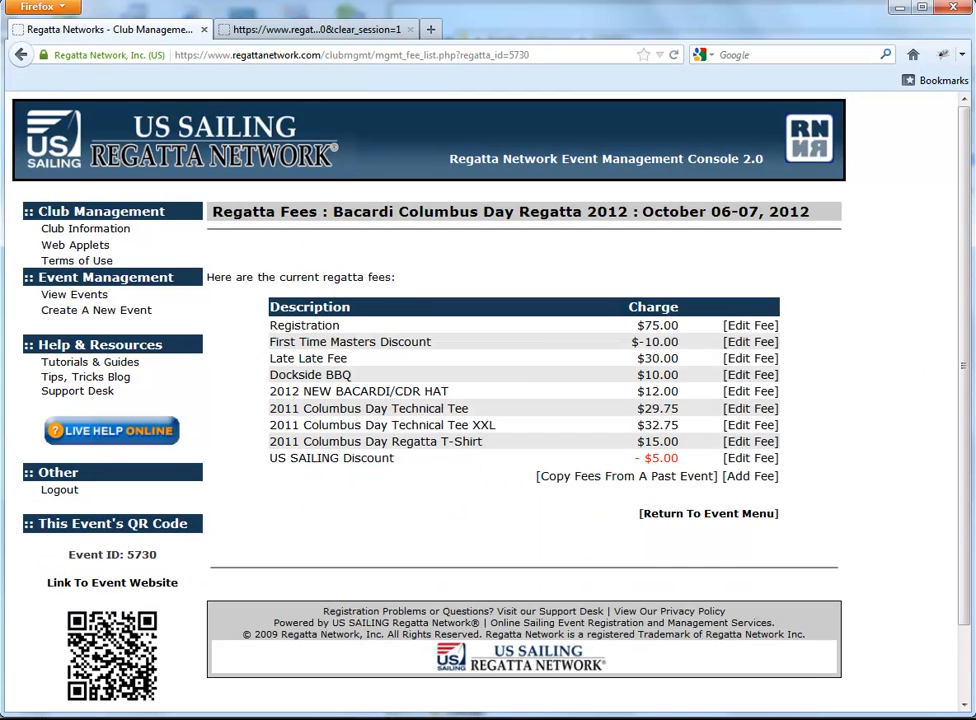